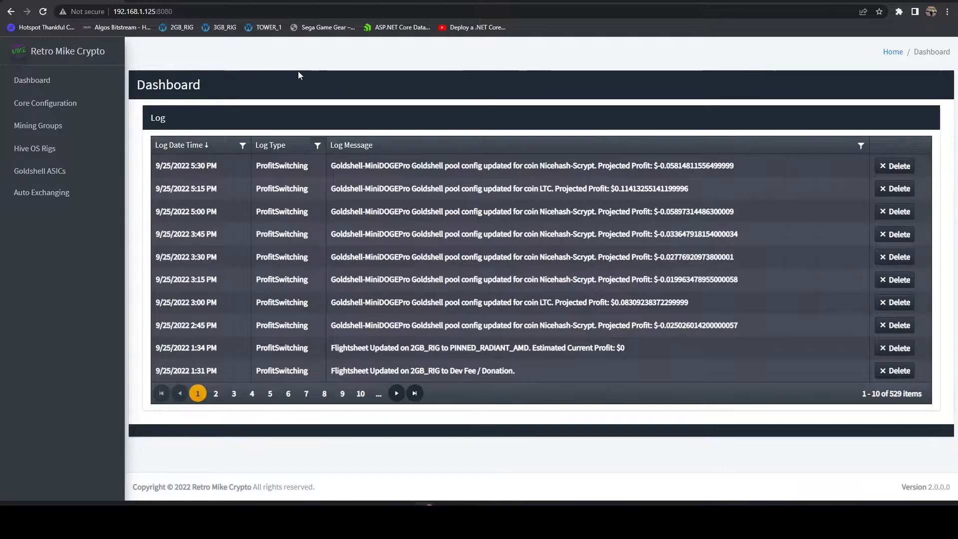
mouse_move(210, 50)
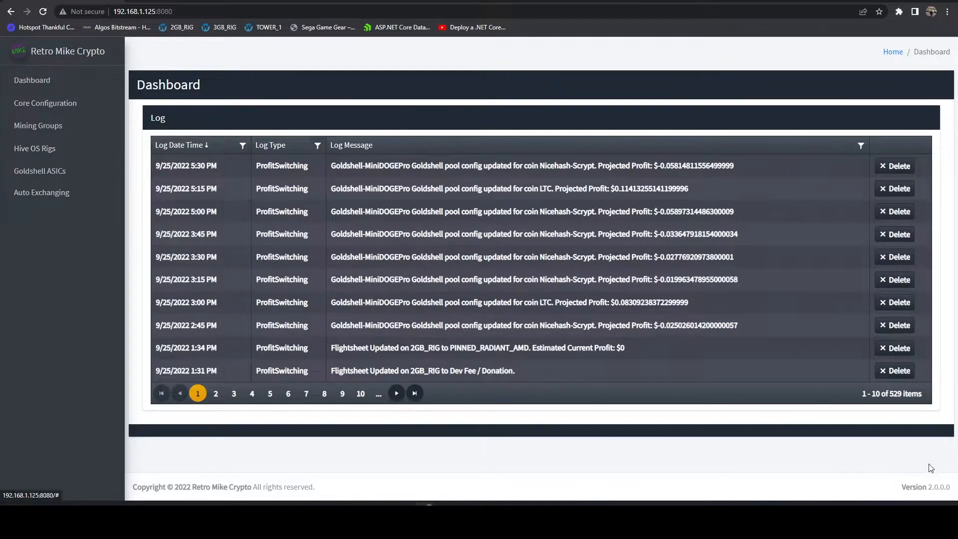
Import the Hive OS rigs (BeeLink, F1Mini, TOWER_NODE) into rig settings and select F1Mini.
triple_click(925, 487)
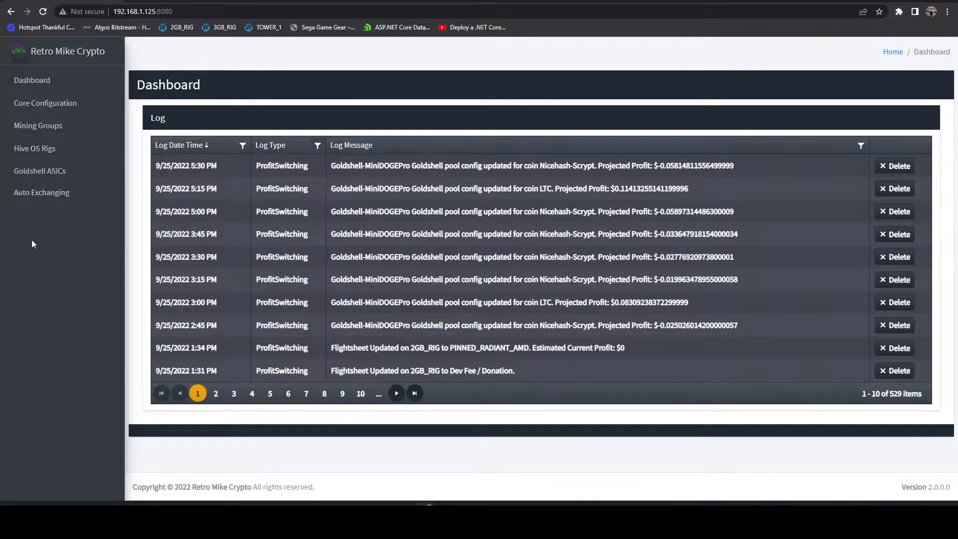
mouse_move(101, 251)
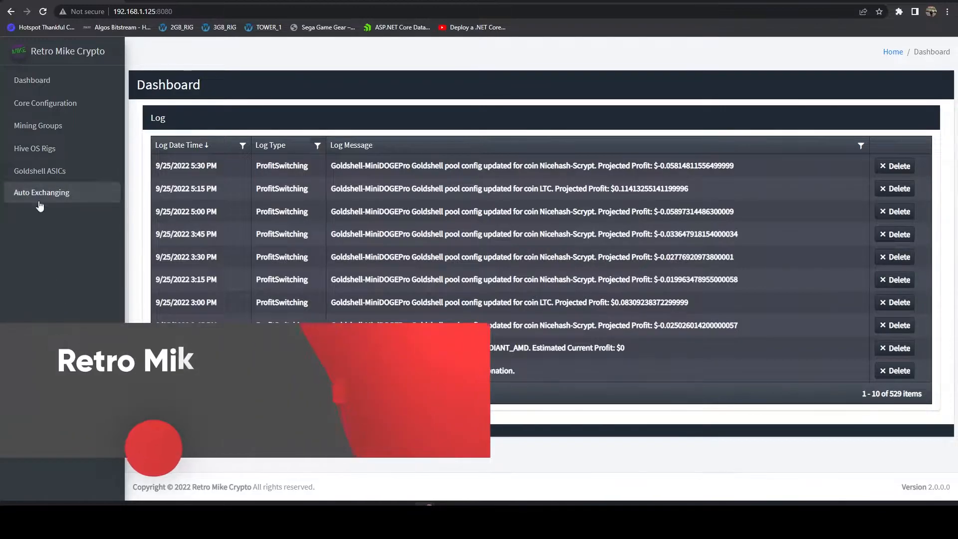
left_click(35, 149)
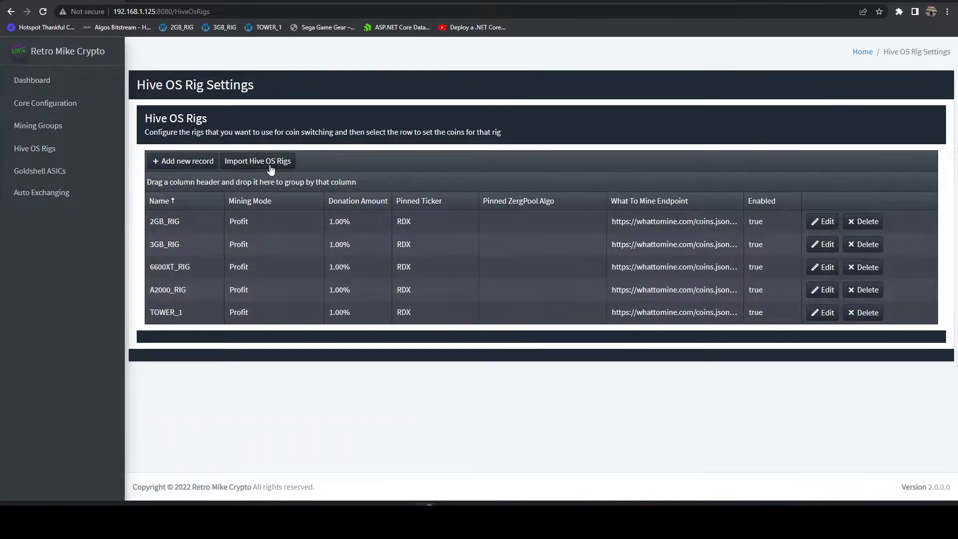
left_click(258, 161)
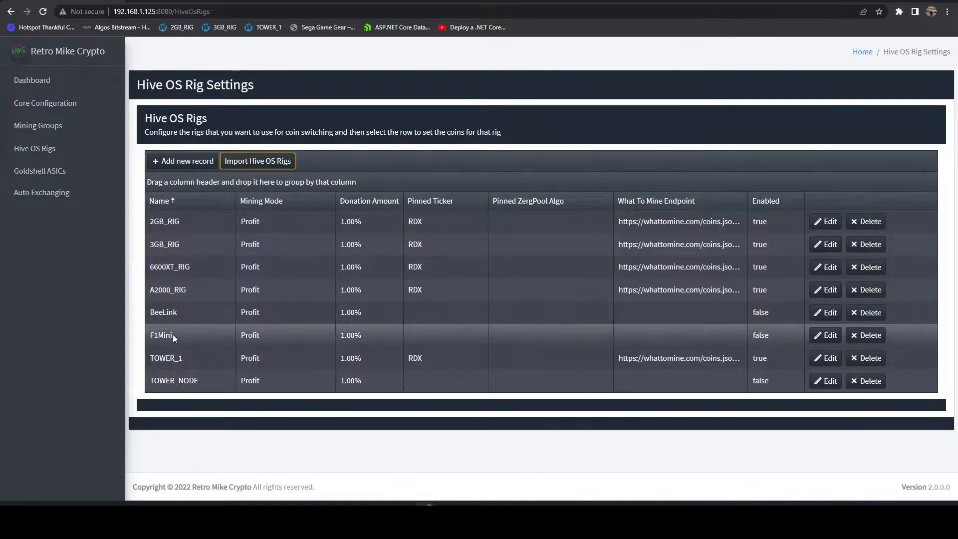
left_click(162, 335)
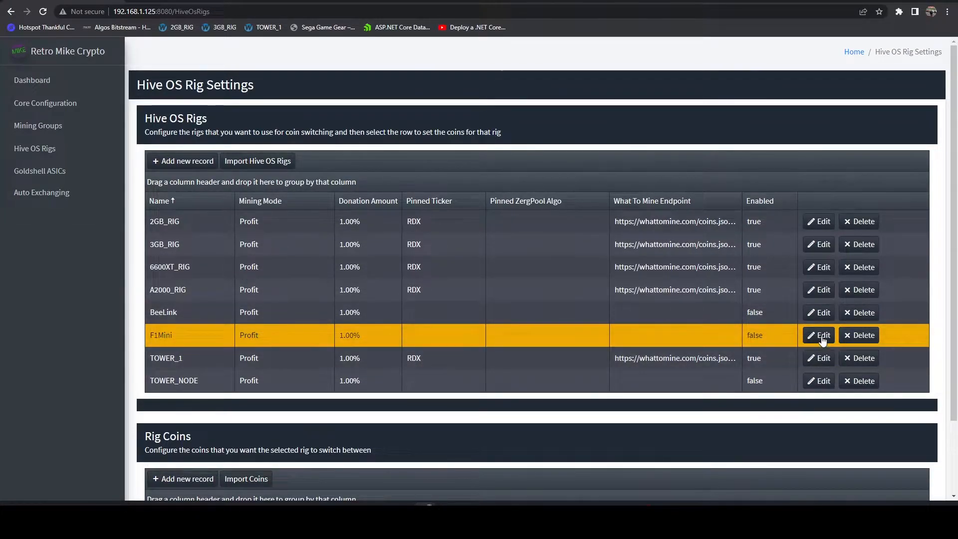
Change F1Mini's mining mode to ZergPoolAlgoProfitBasis, save it, and show its ZergPool algos.
left_click(817, 336)
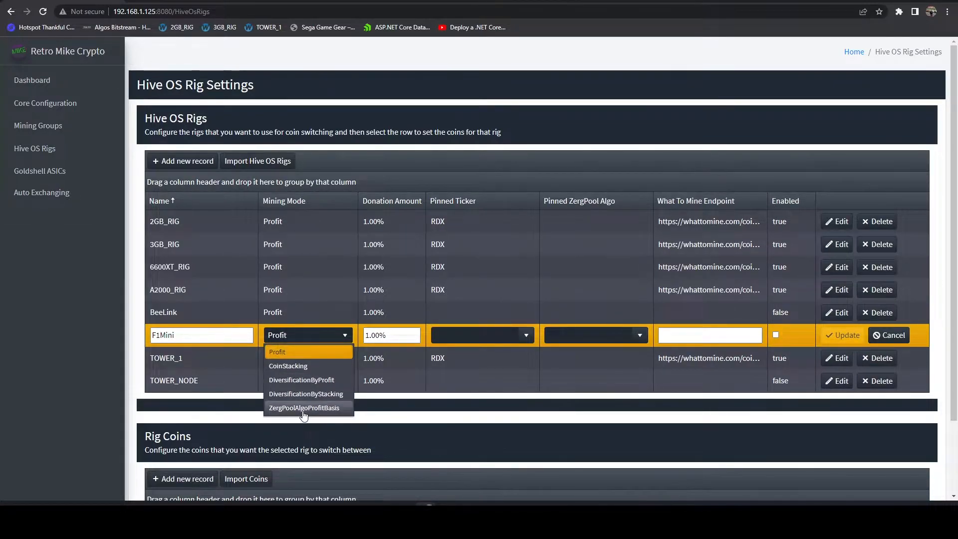
left_click(305, 407)
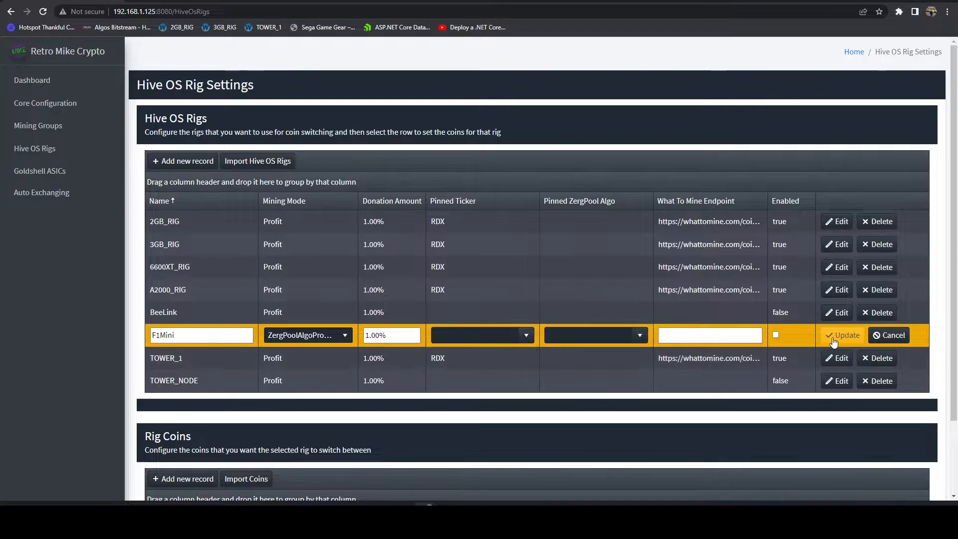
left_click(844, 335)
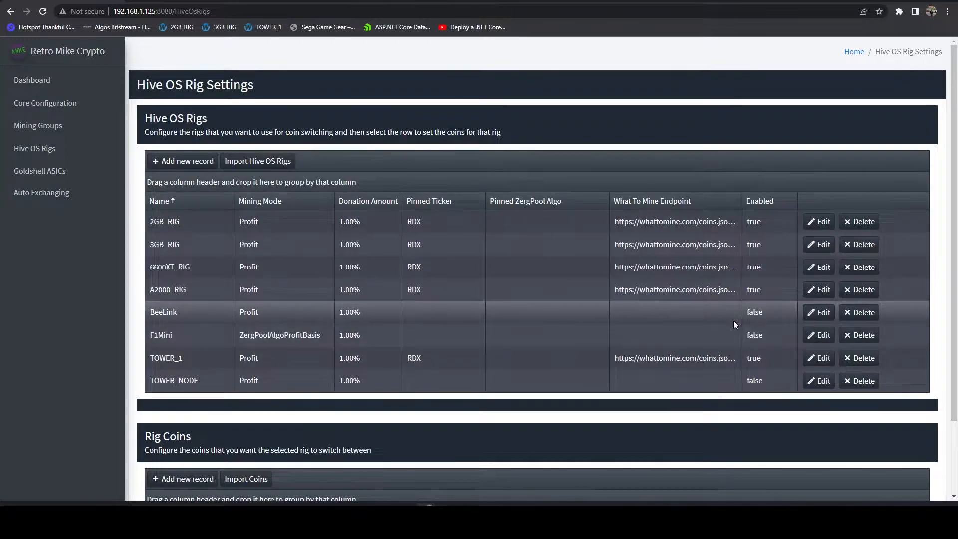
left_click(282, 335)
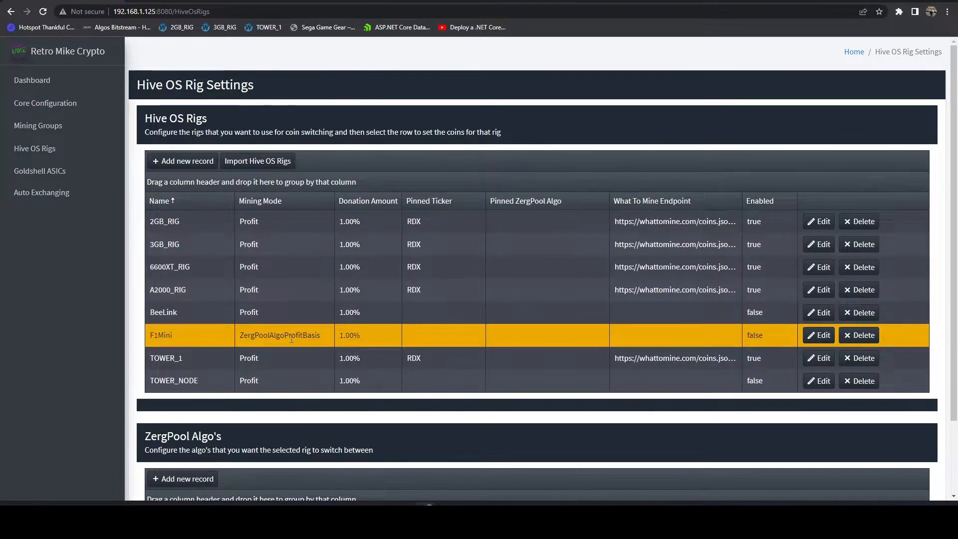
scroll("down", 3)
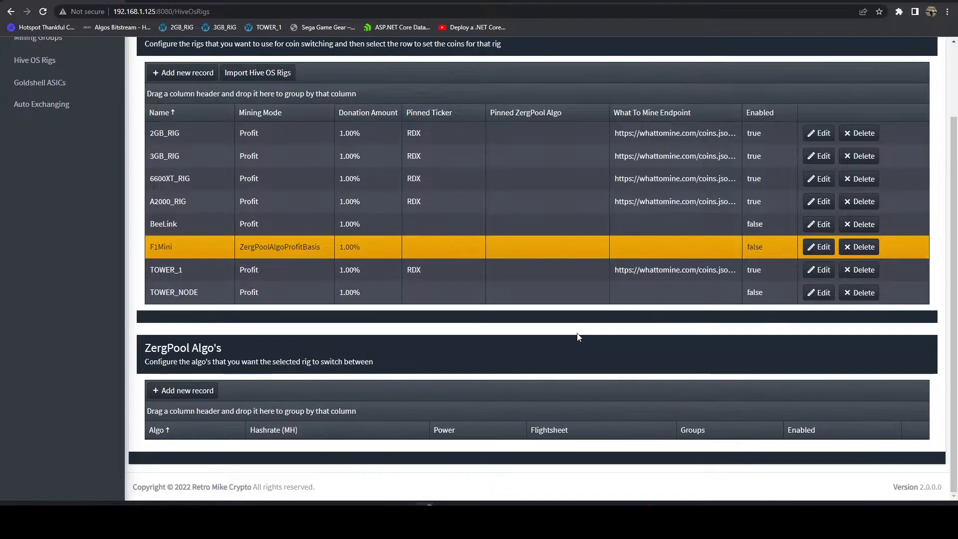
mouse_move(225, 331)
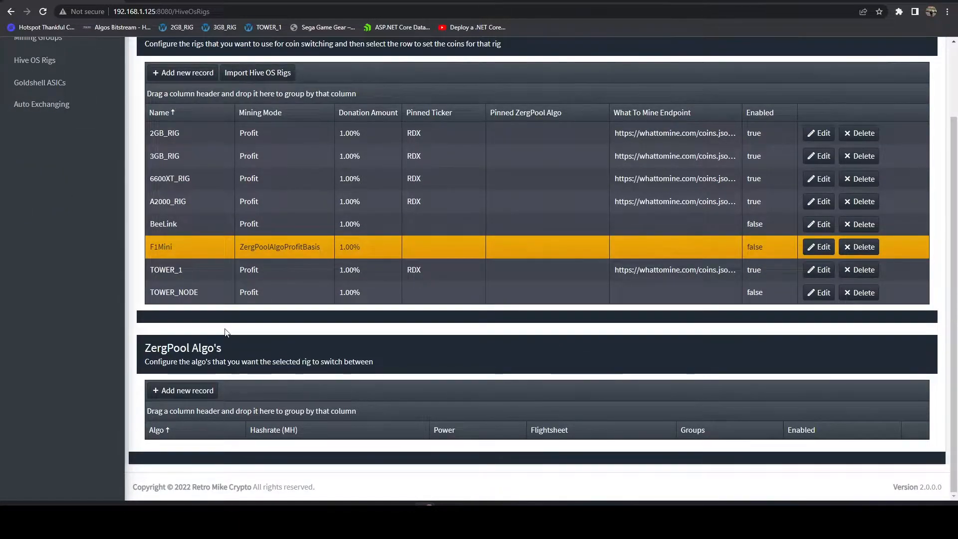
mouse_move(483, 370)
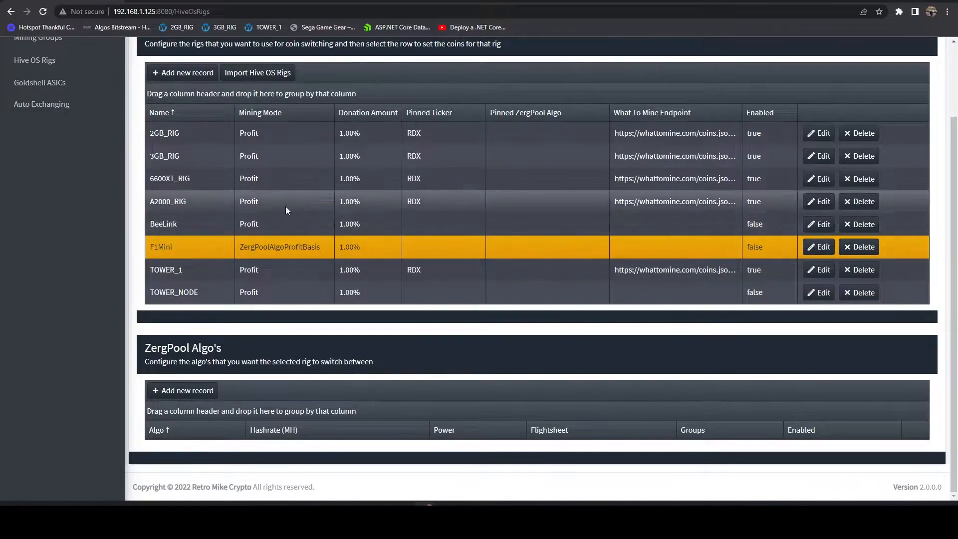
scroll("down", 3)
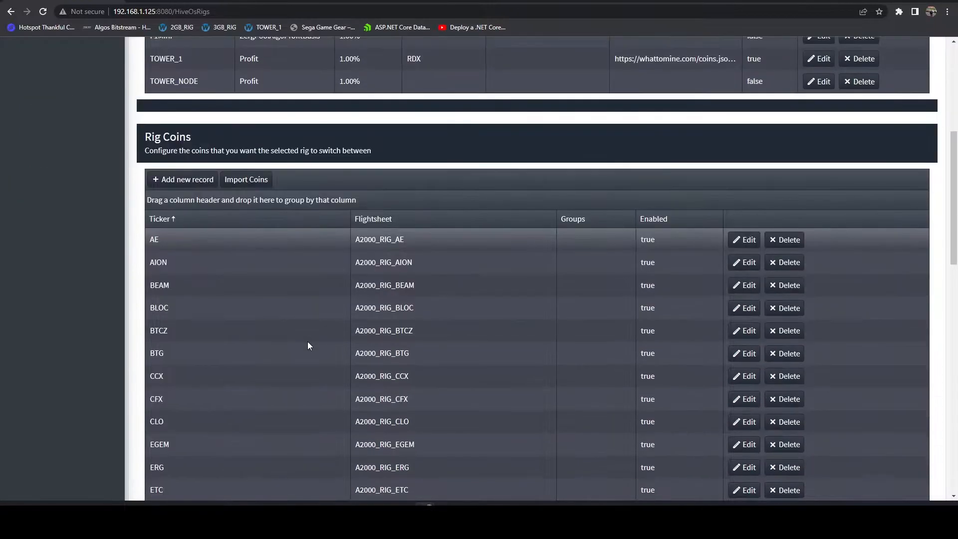
scroll("up", 3)
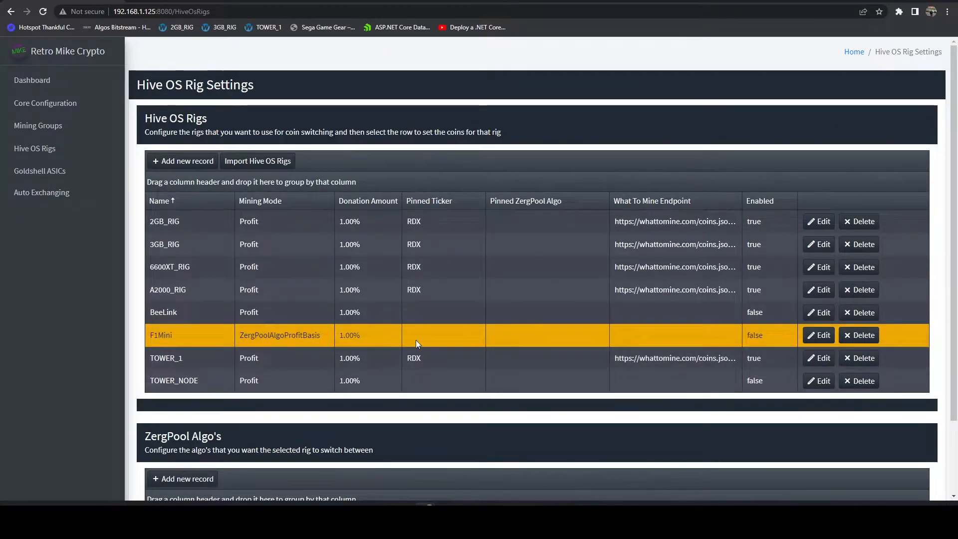
scroll("down", 3)
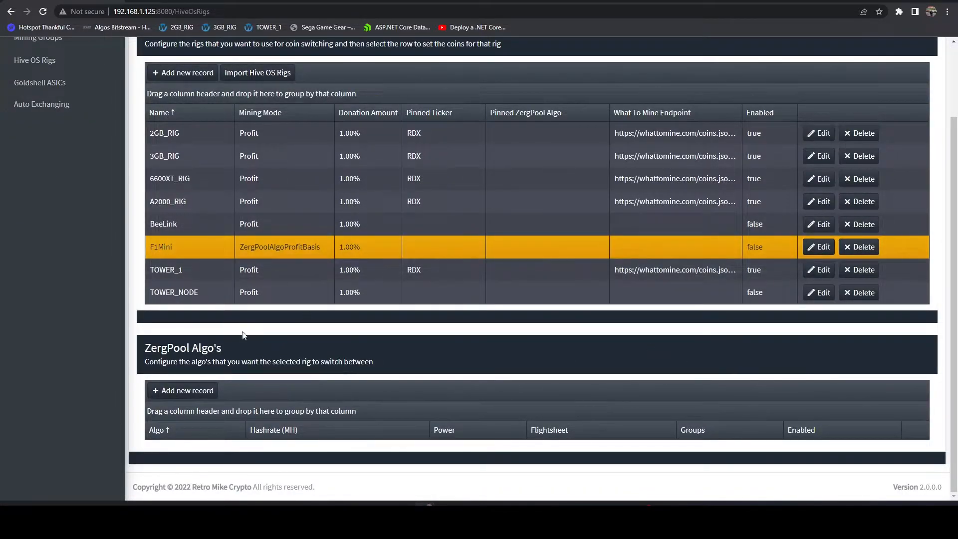
Start a new ZergPool algo record for F1Mini and choose bmw512 as its algorithm.
left_click(182, 390)
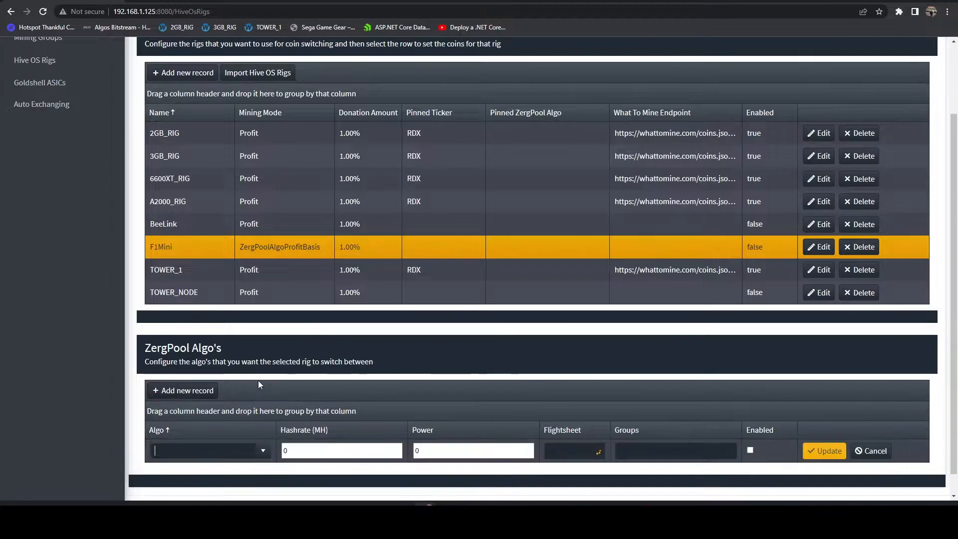
left_click(208, 450)
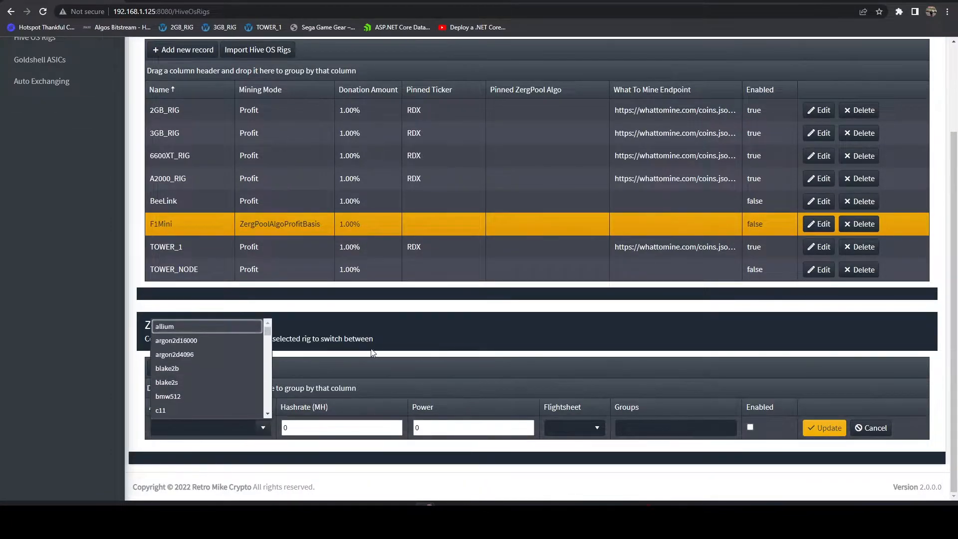
mouse_move(368, 351)
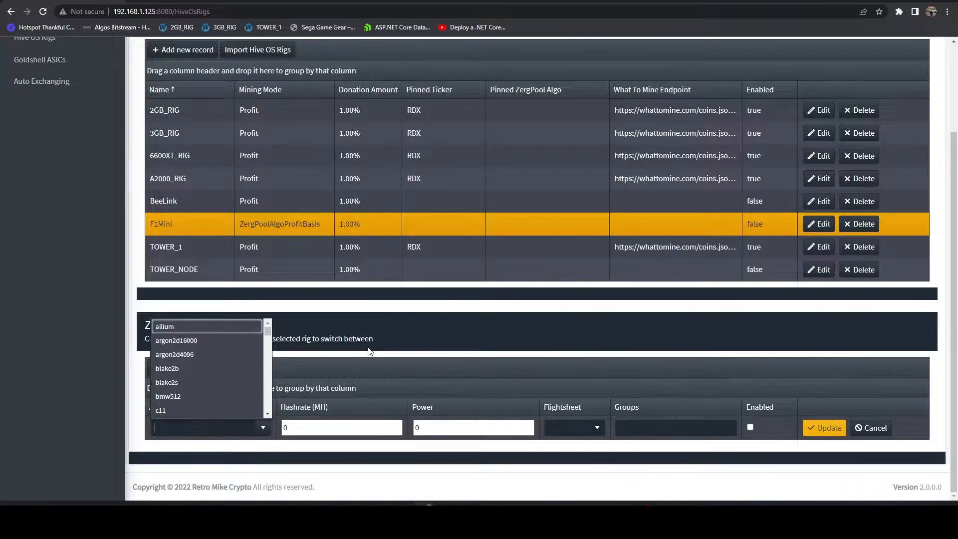
type("odo")
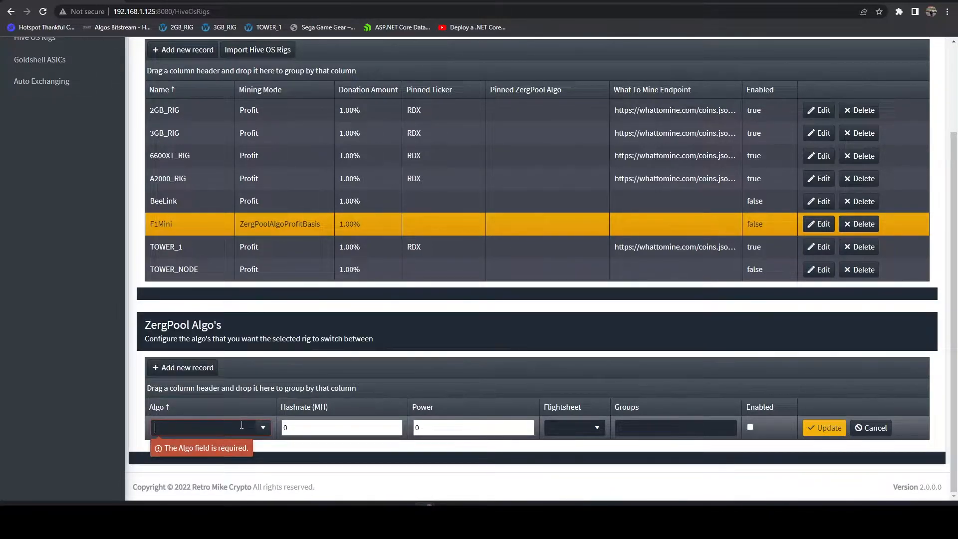
type("bm")
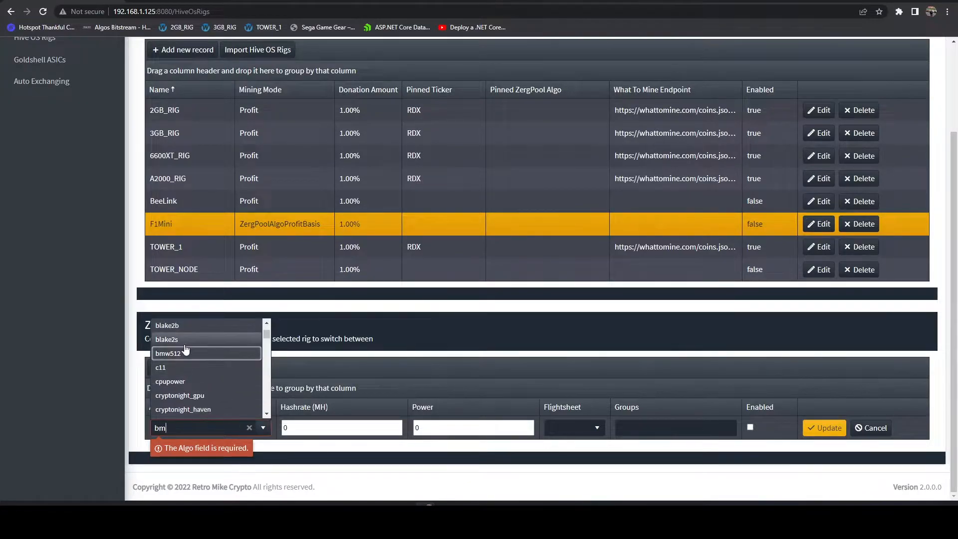
left_click(168, 353)
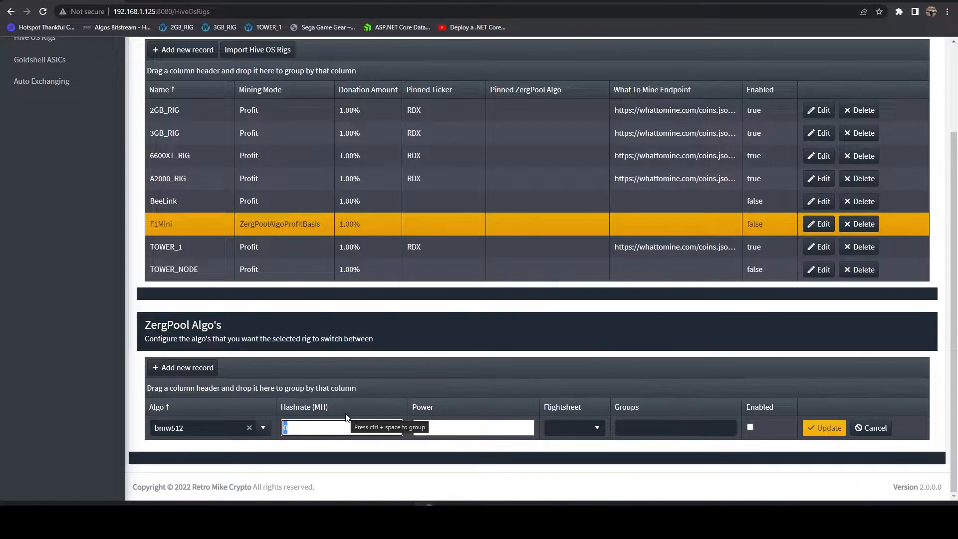
Give bmw512 hashrate 700, power 30, flightsheet F1Mini_BMW512, enabled, and save the record.
type("700")
left_click(473, 428)
type("30")
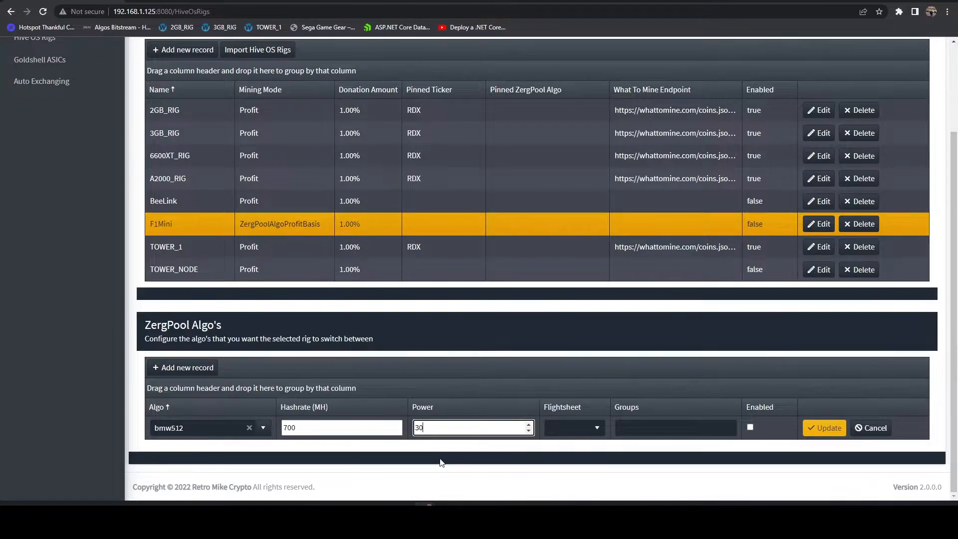
left_click(573, 427)
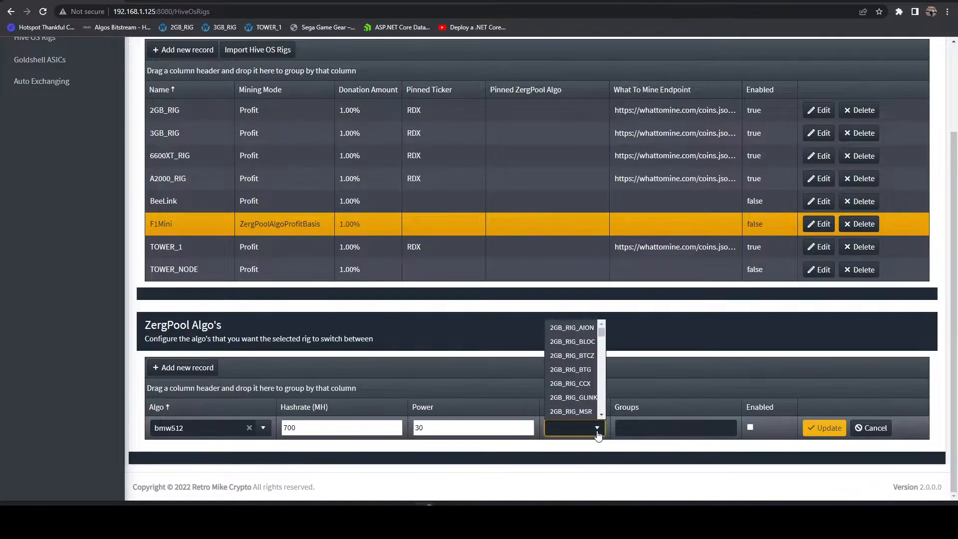
left_click(570, 412)
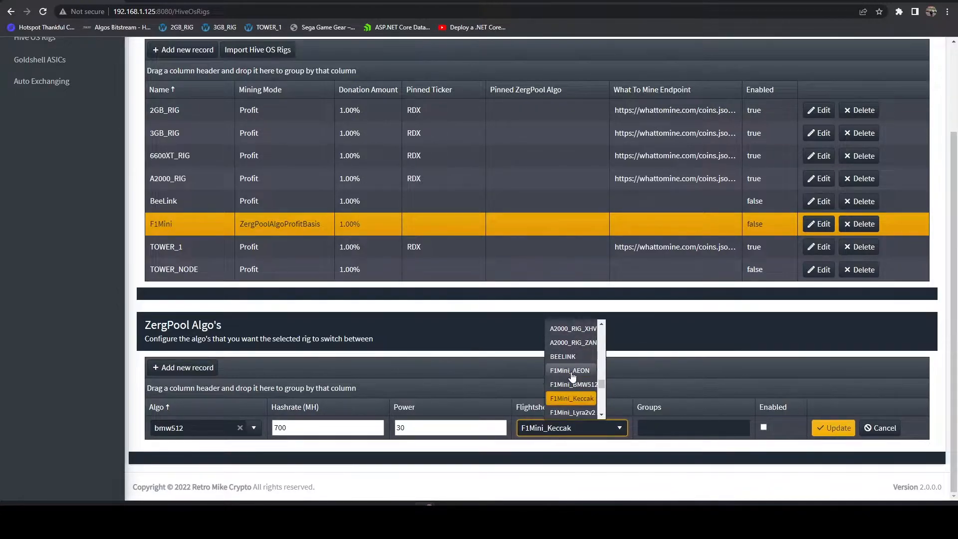
left_click(571, 384)
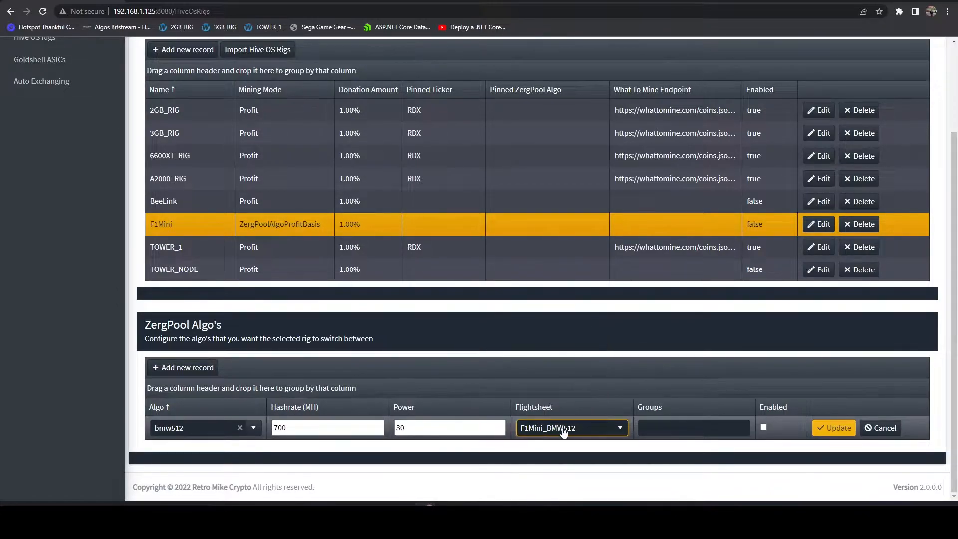
left_click(763, 428)
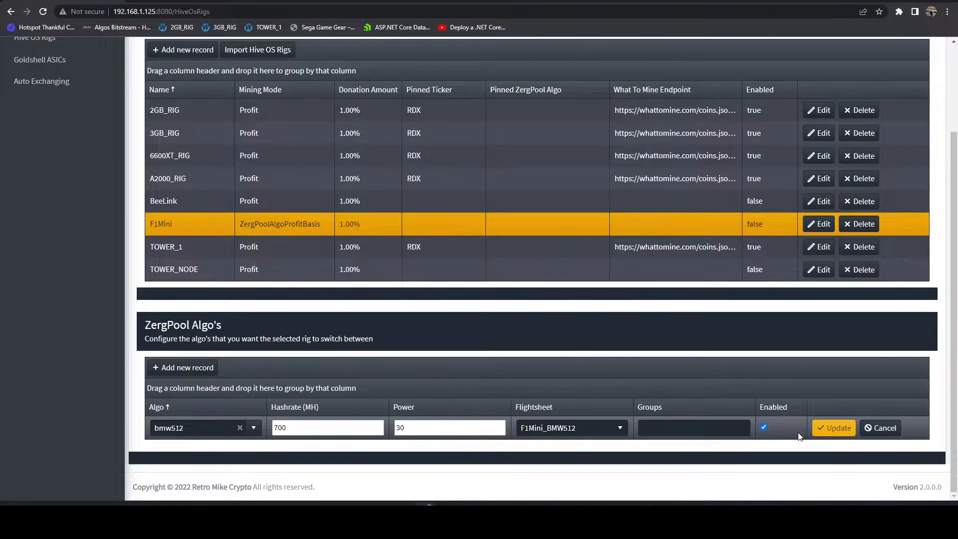
left_click(834, 428)
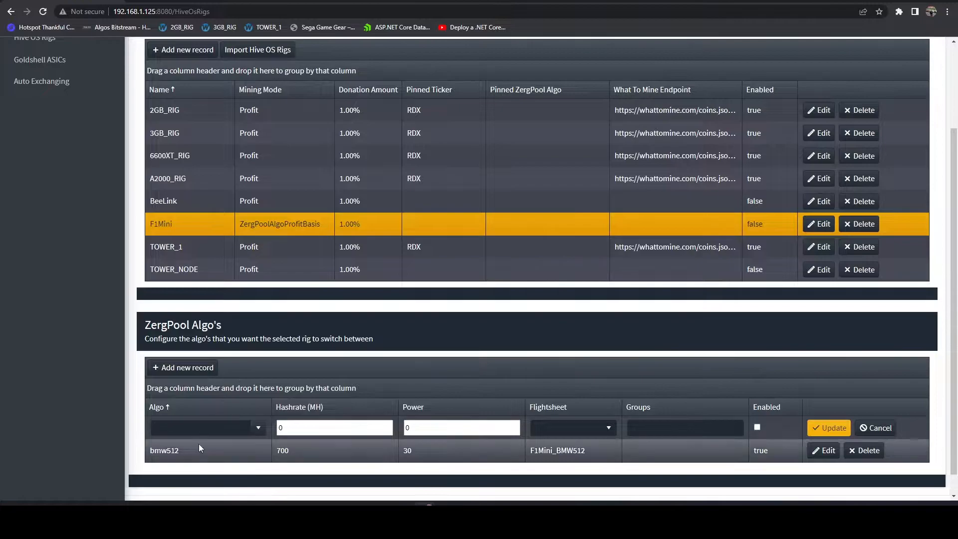
Save a keccak record with hashrate 2180, power 50, F1Mini_Keccak flightsheet, and start another.
left_click(205, 427)
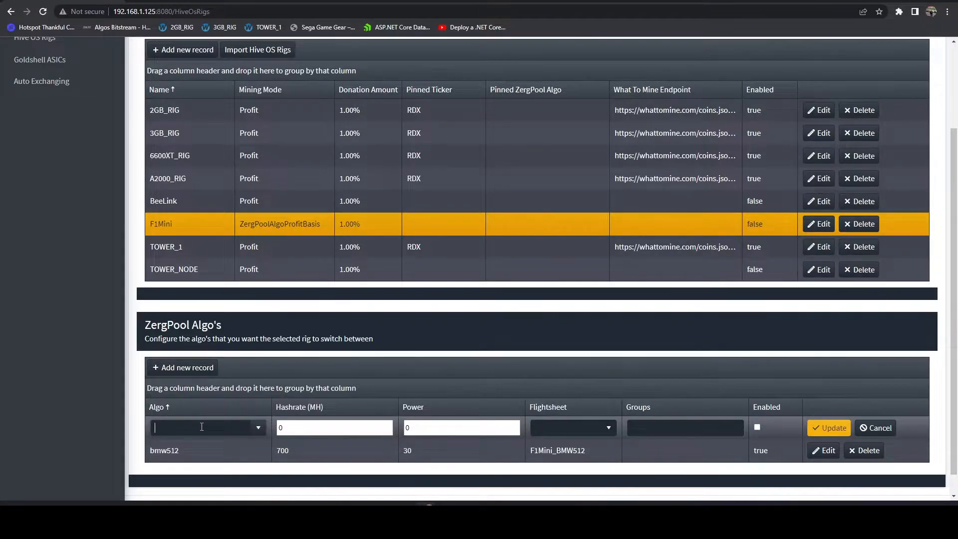
type("kec")
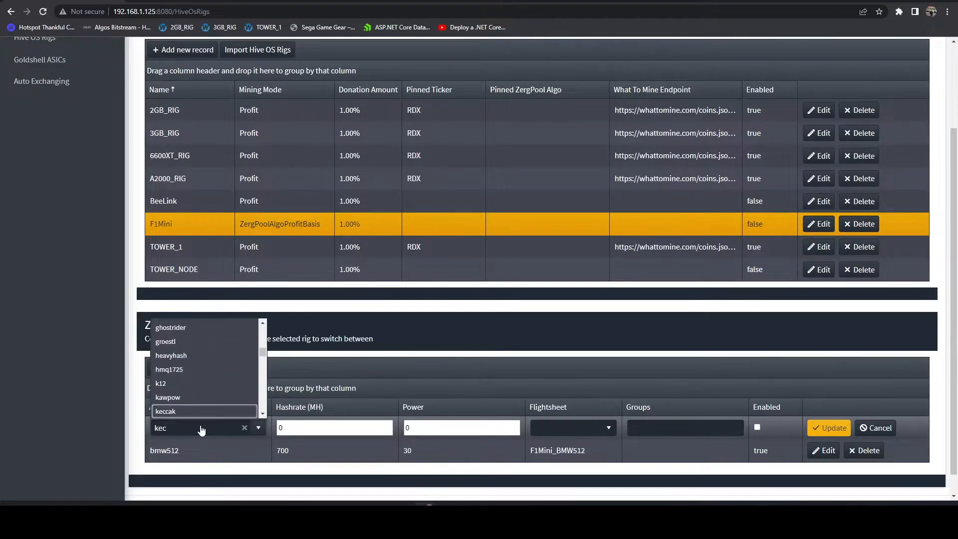
left_click(166, 410)
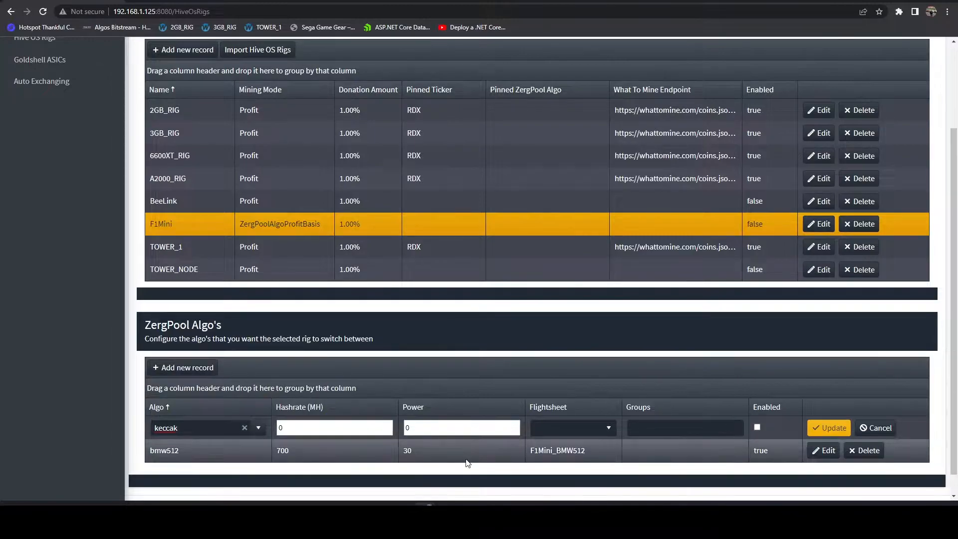
left_click(335, 427)
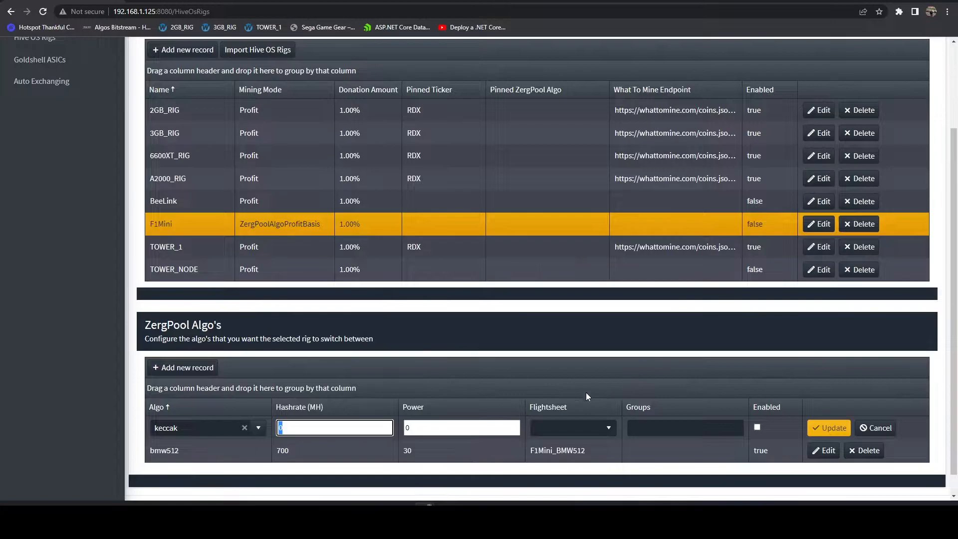
mouse_move(314, 418)
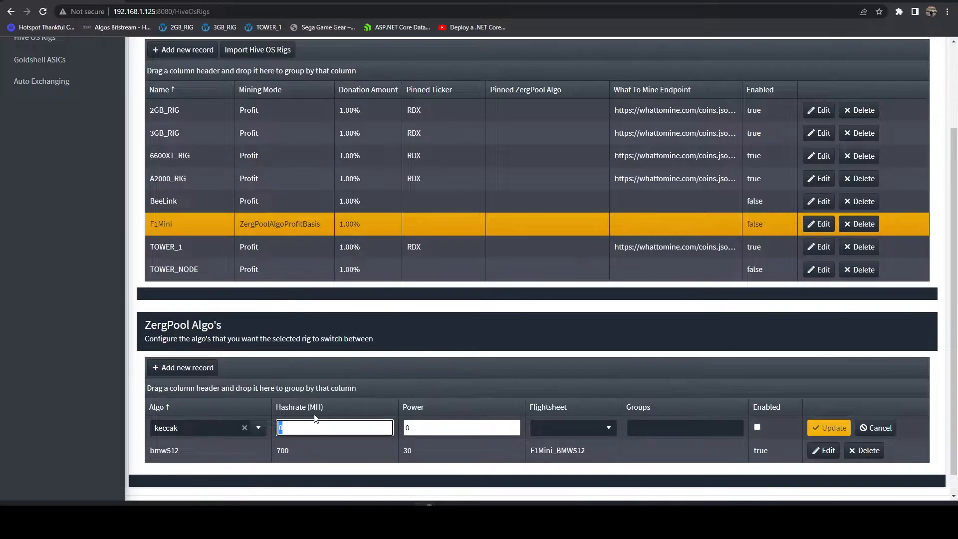
mouse_move(309, 407)
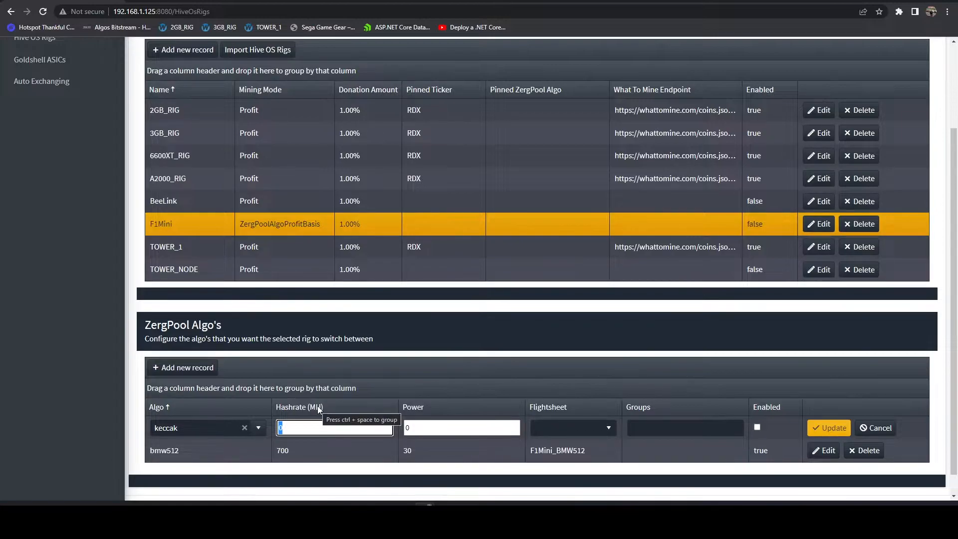
type("218")
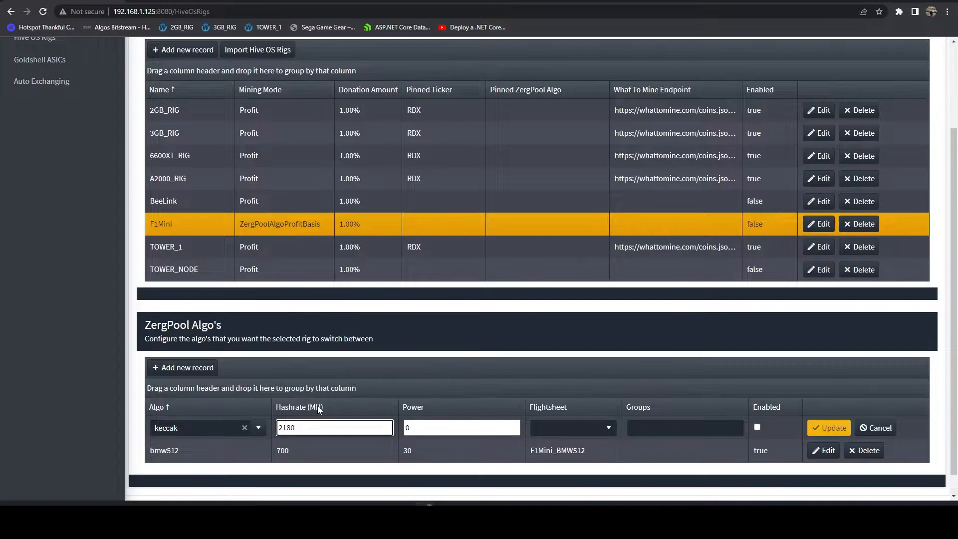
left_click(459, 427)
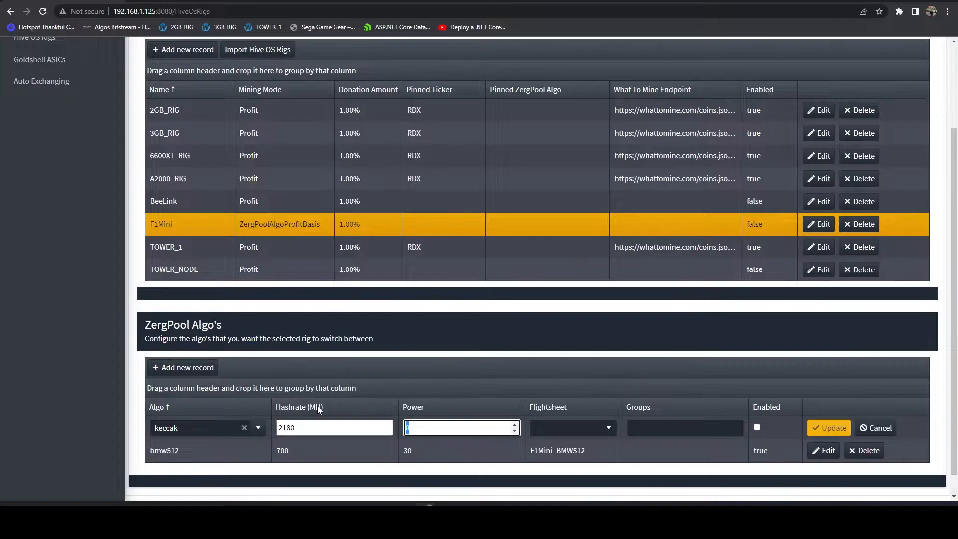
type("50")
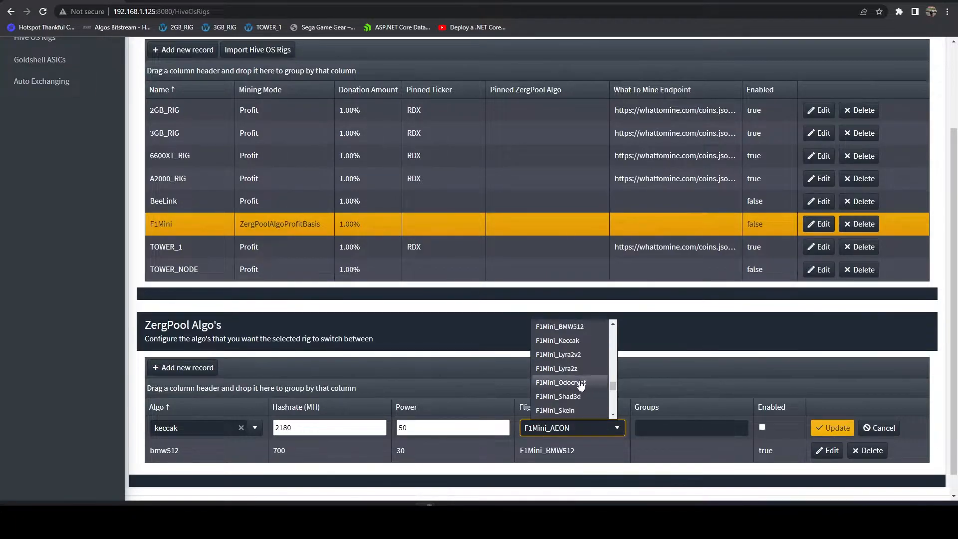
left_click(557, 340)
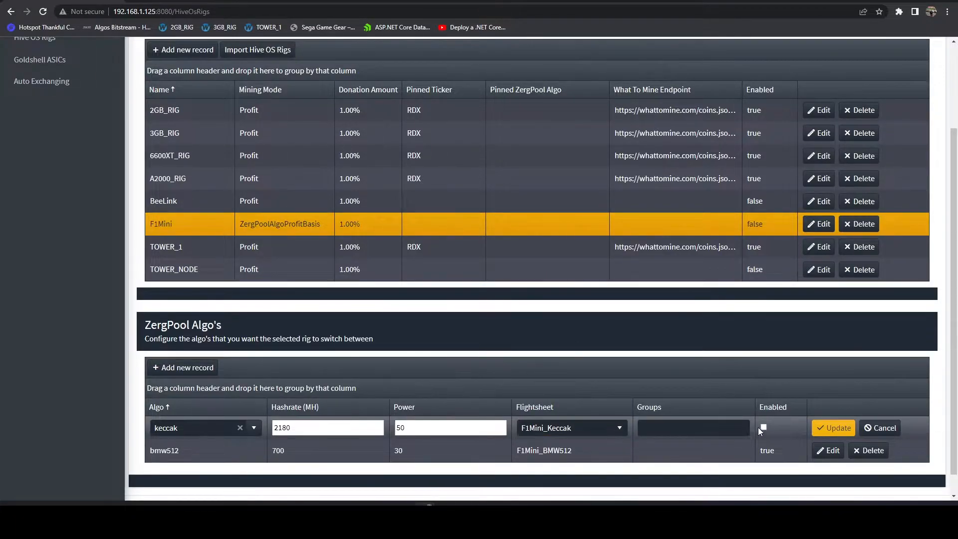
left_click(834, 428)
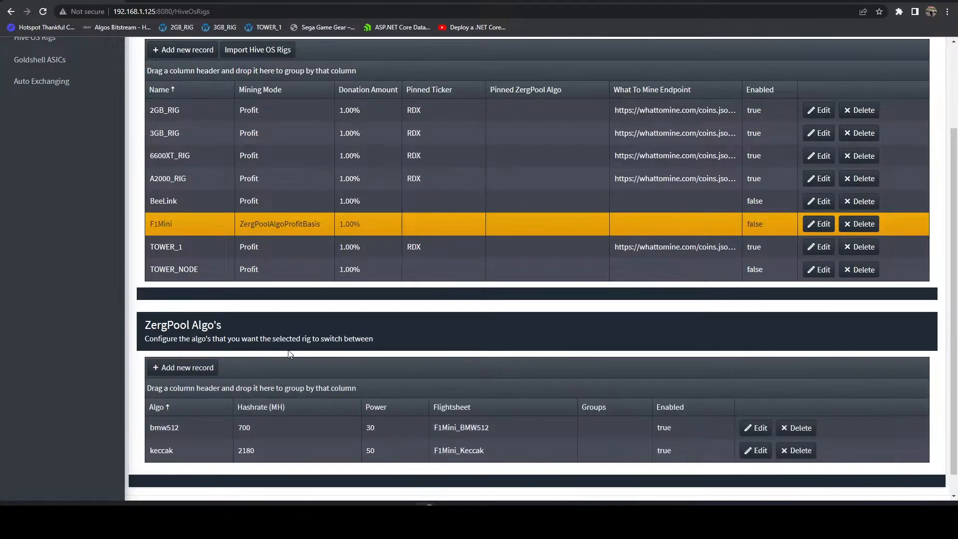
left_click(183, 368)
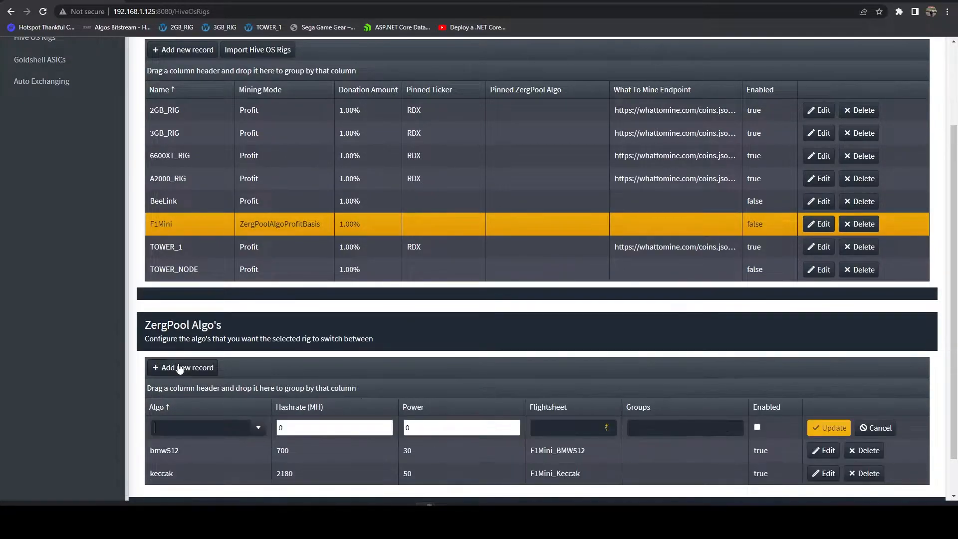
Add enabled records for lyra2v2, lyra2z, sha3d, skein and tribus with power 50 and F1Mini flightsheets.
scroll("down", 3)
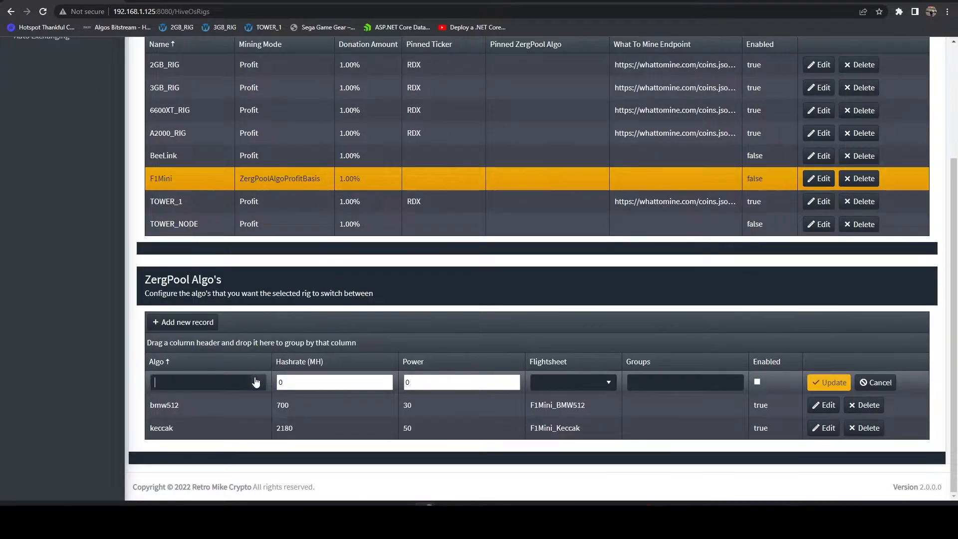
type("lyr")
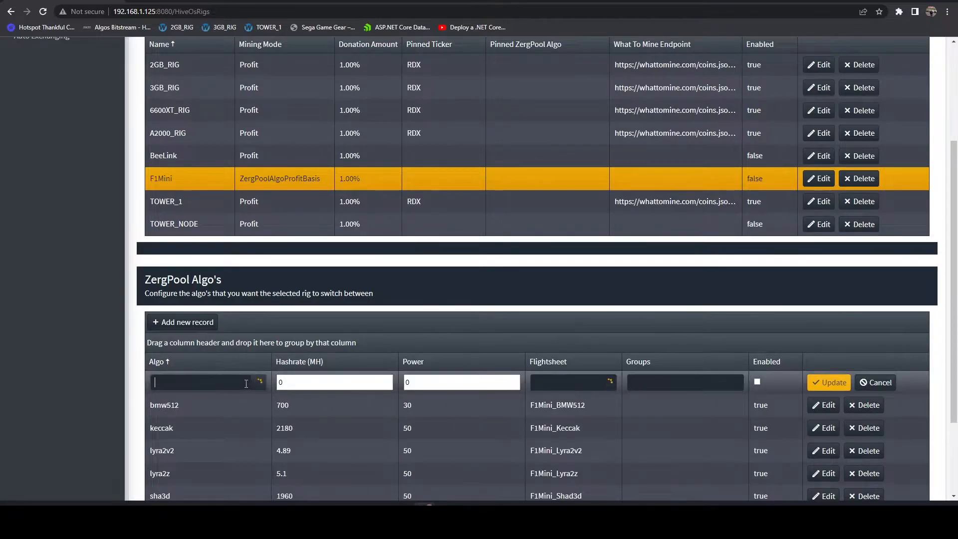
scroll("down", 3)
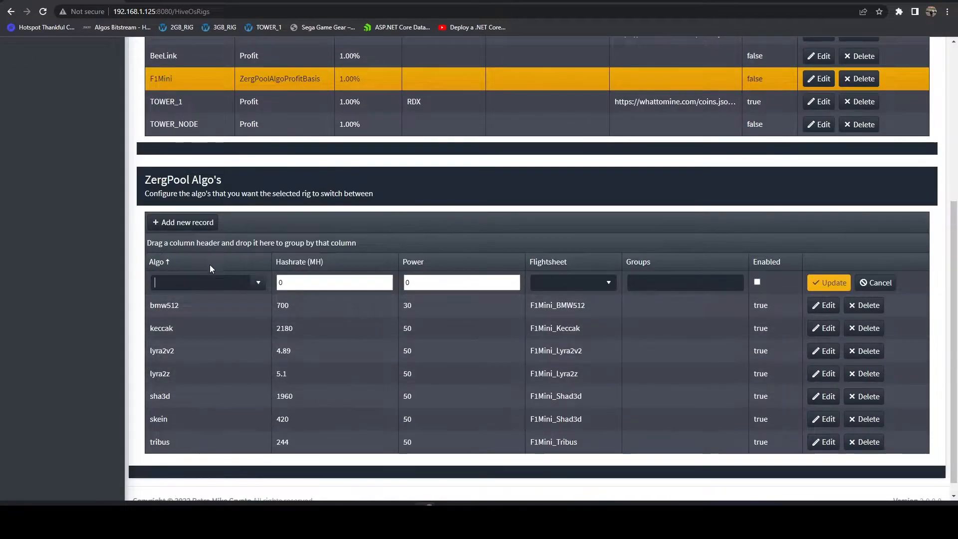
Add an enabled k12 record with hashrate 0, power 0 and the F1Mini_AEON flightsheet.
type("k12")
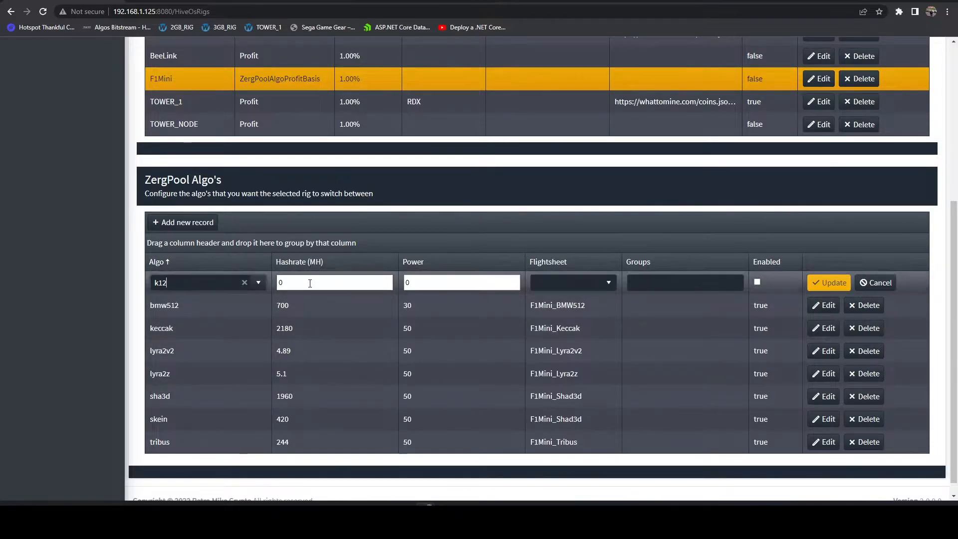
left_click(335, 282)
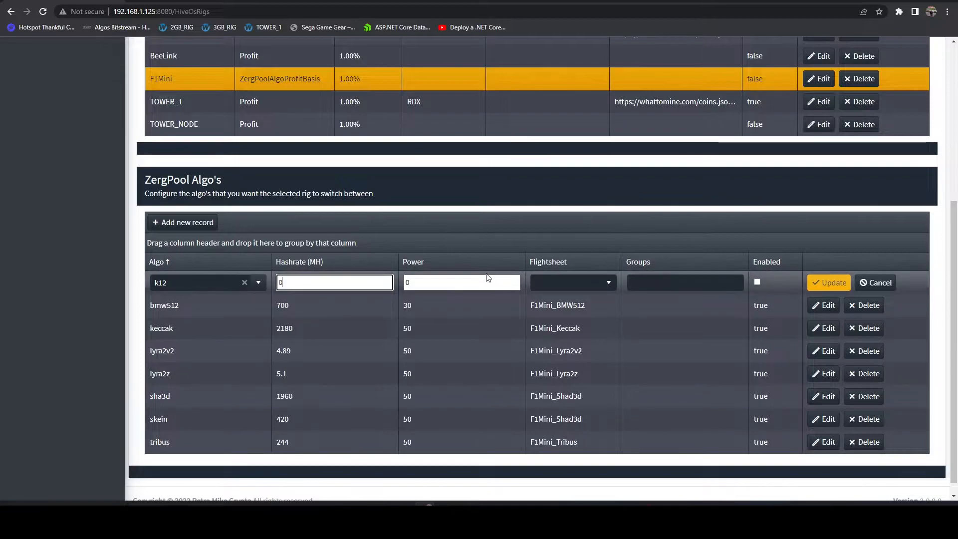
left_click(571, 282)
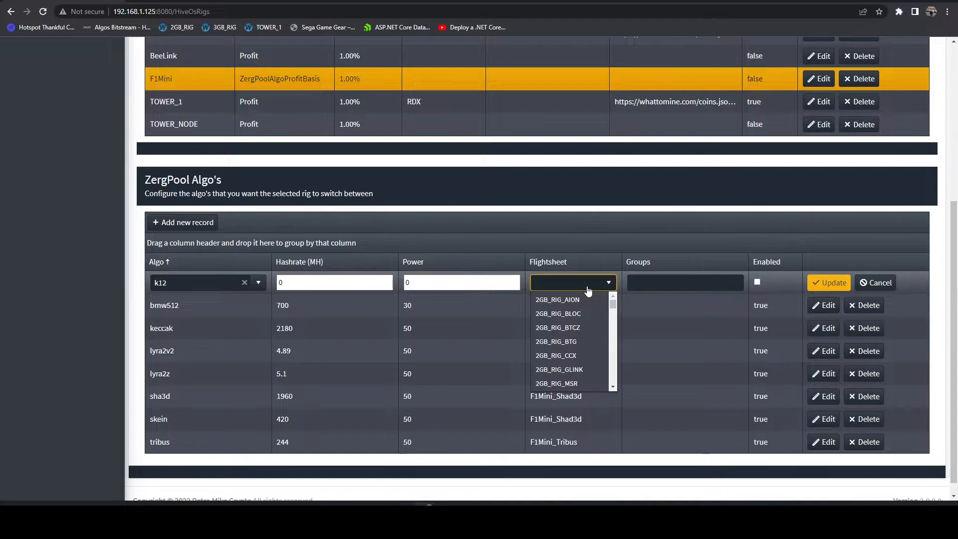
mouse_move(593, 294)
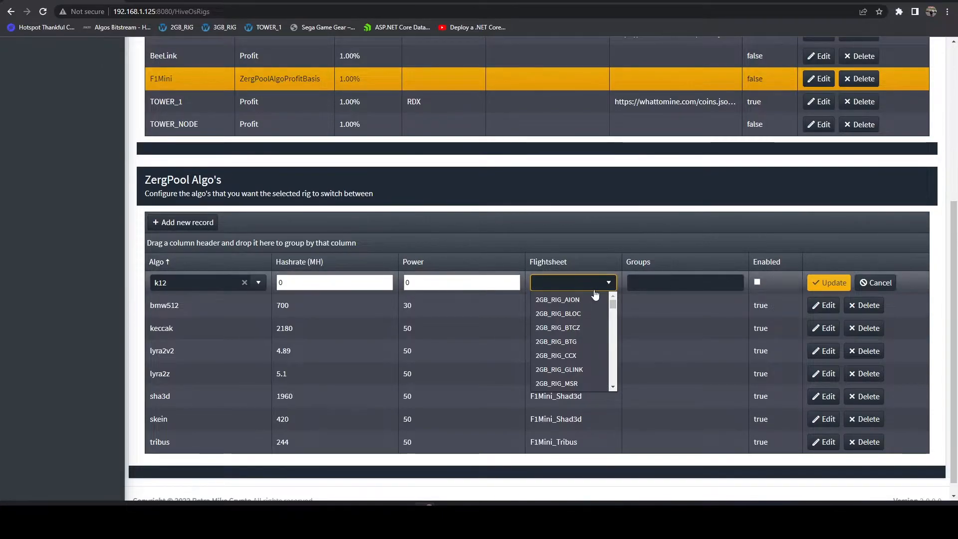
left_click(555, 335)
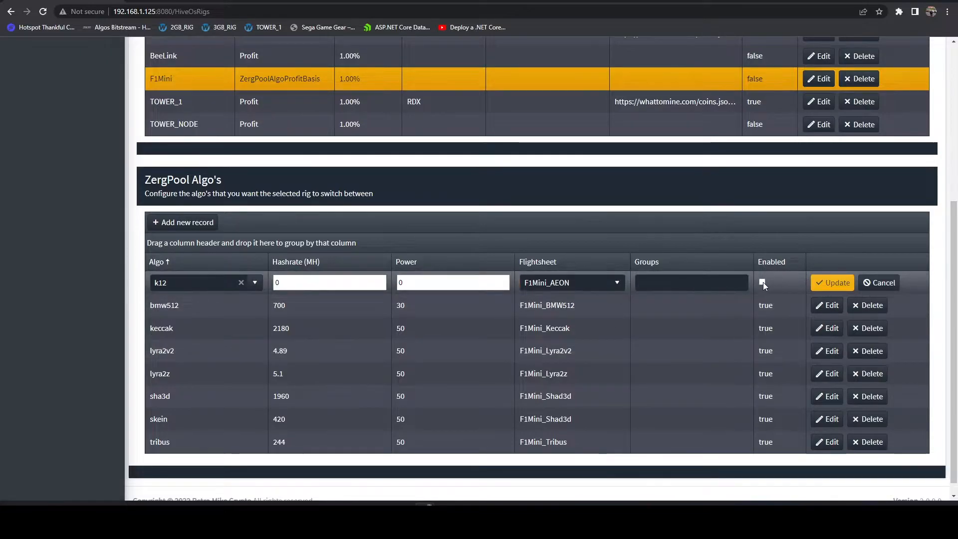
left_click(833, 283)
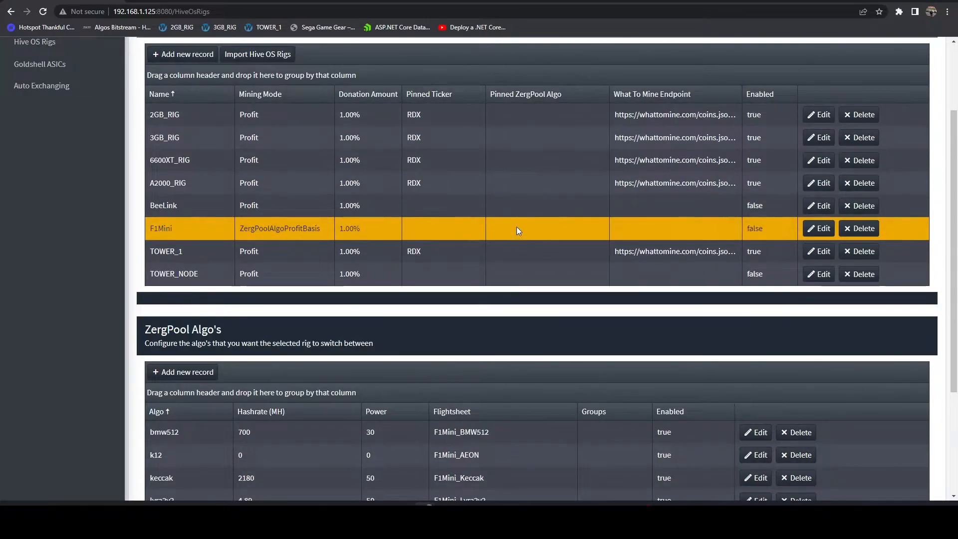
mouse_move(433, 111)
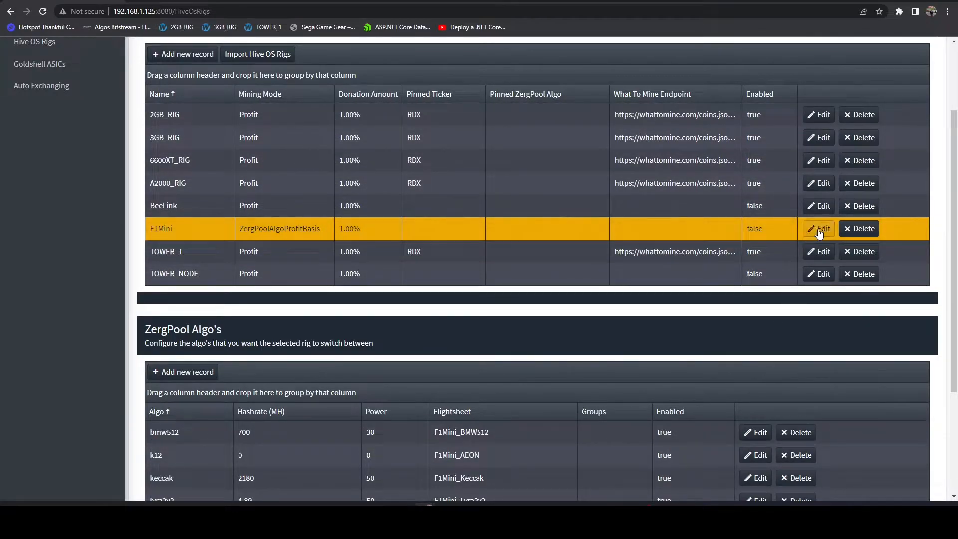
Pin the F1Mini rig to the k12 ZergPool algo and save it.
left_click(819, 227)
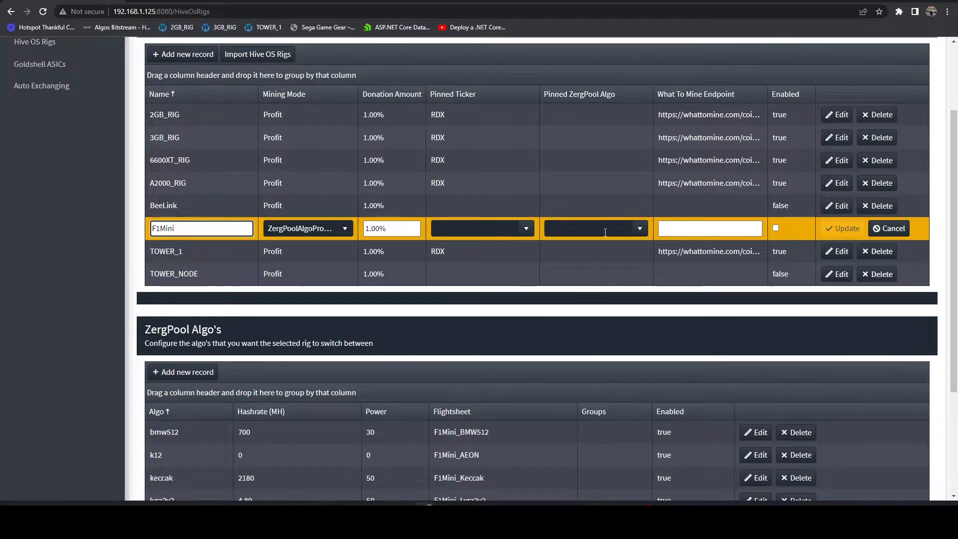
left_click(595, 228)
type("k12")
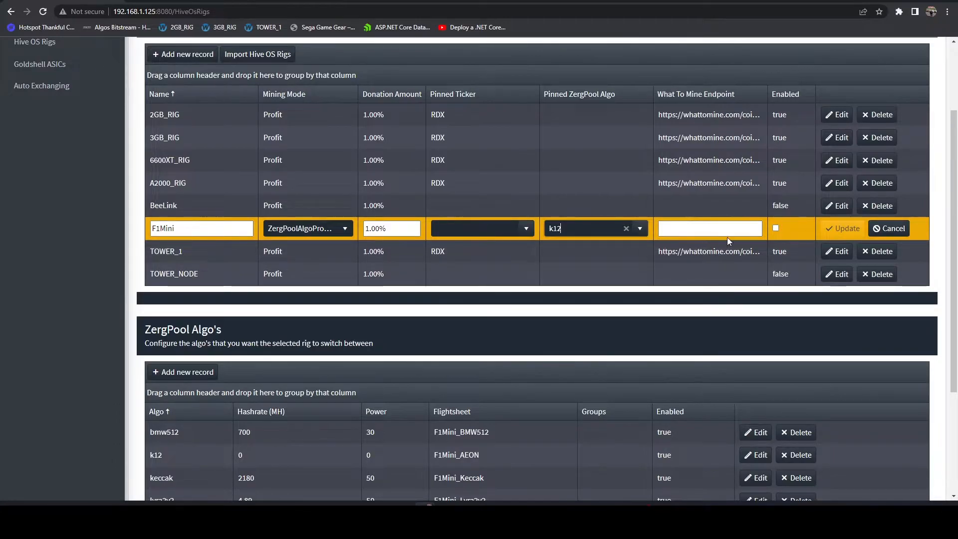
left_click(843, 228)
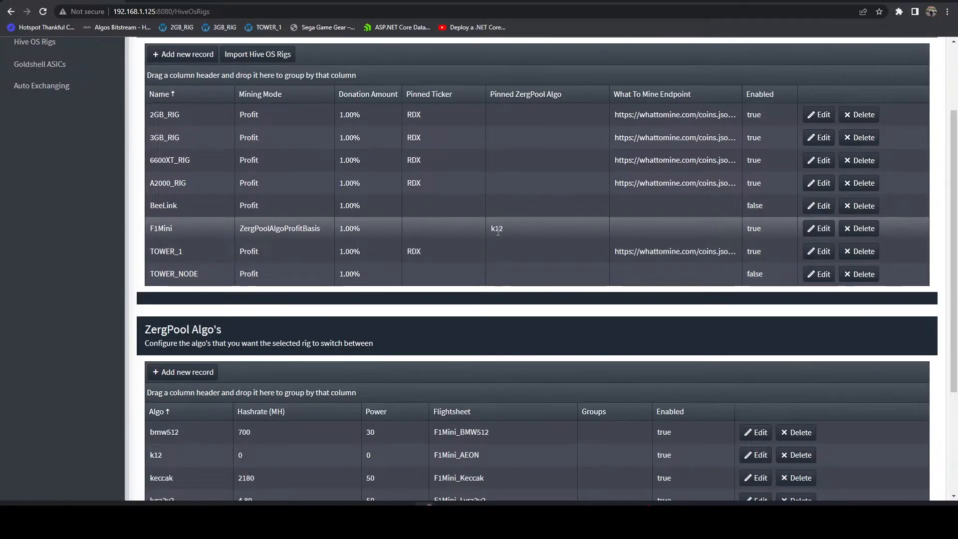
mouse_move(819, 228)
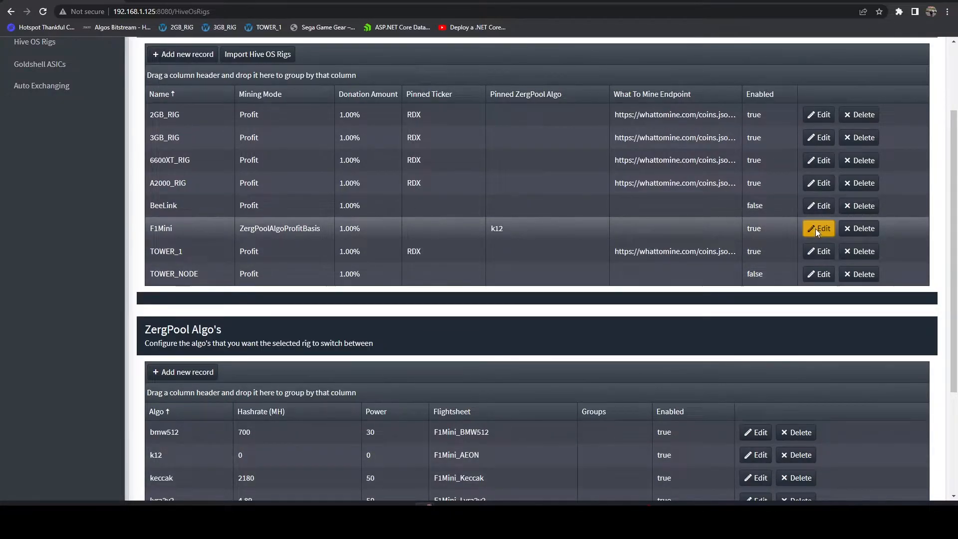
Re-save the F1Mini record and reopen it to clear the pinned algo.
left_click(819, 228)
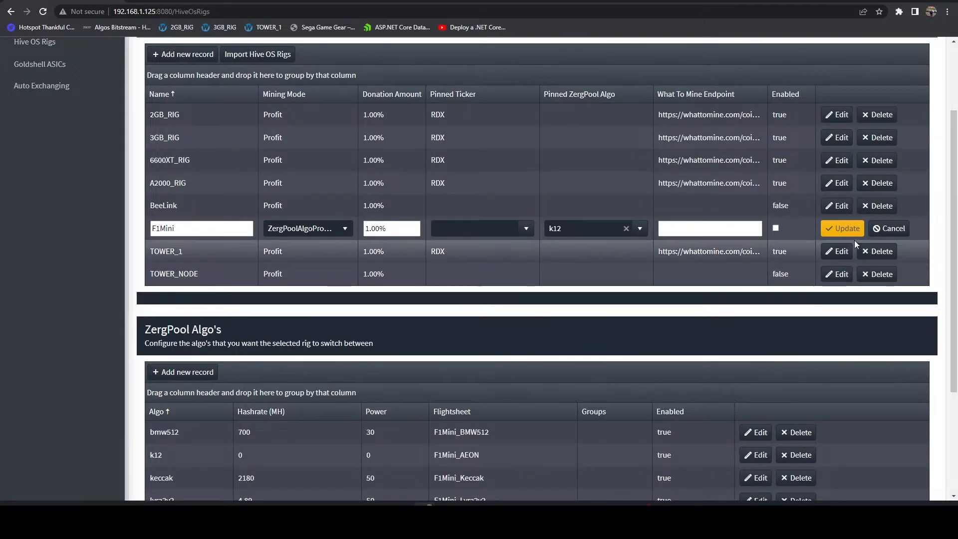
left_click(843, 227)
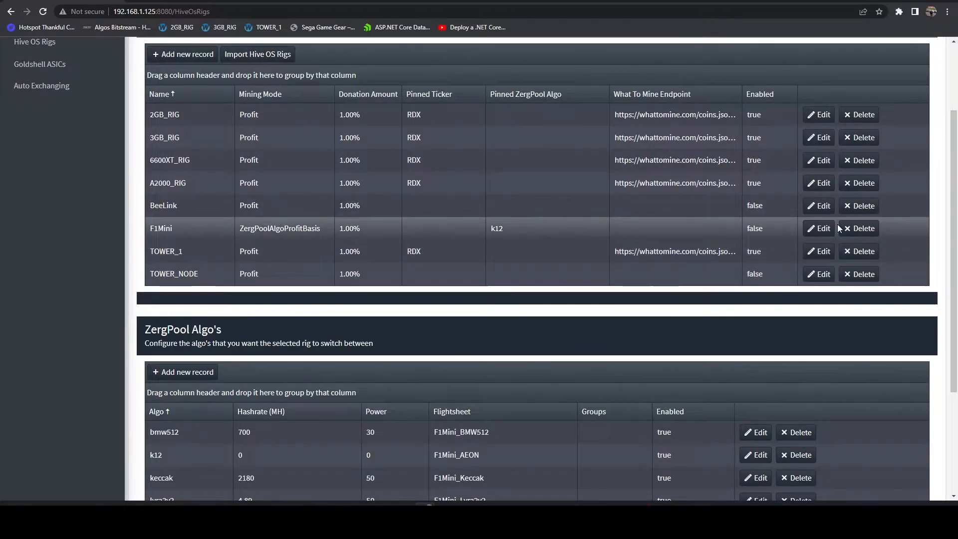
left_click(818, 228)
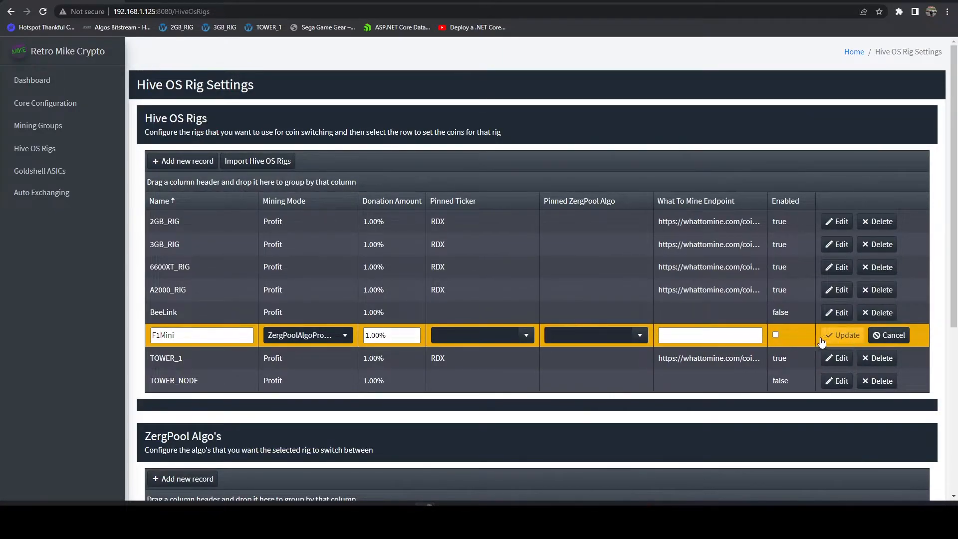
Save F1Mini enabled with no pinned algo and review its eight-record ZergPool algo table.
left_click(845, 335)
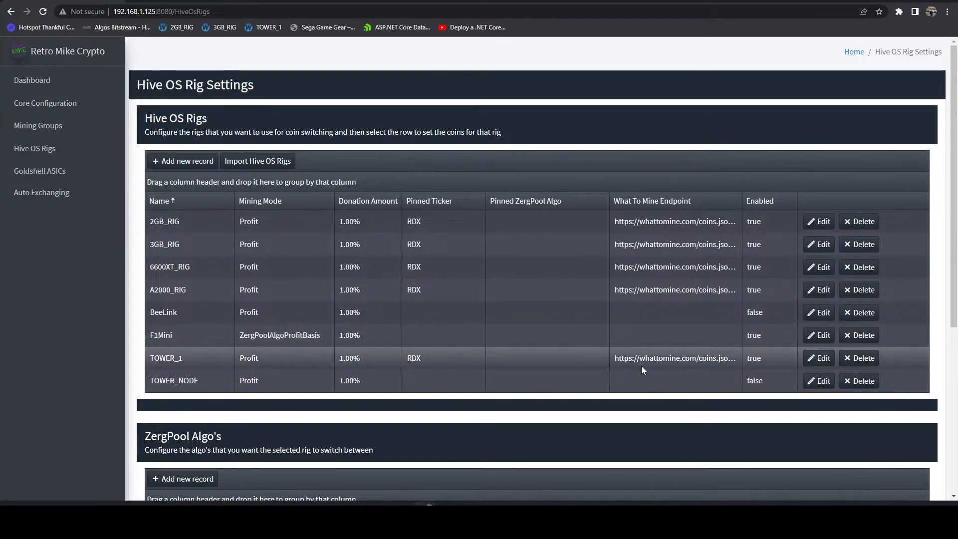
scroll("down", 3)
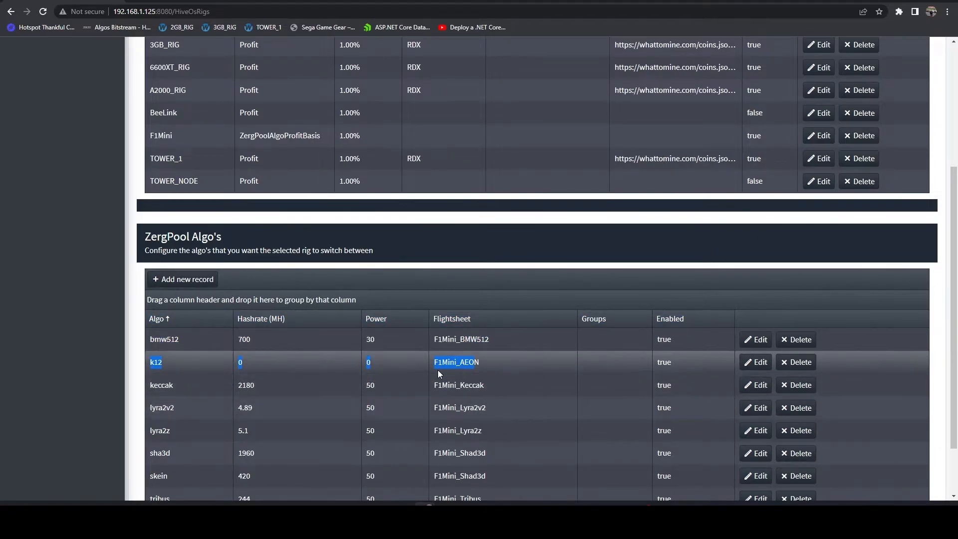
left_click(520, 361)
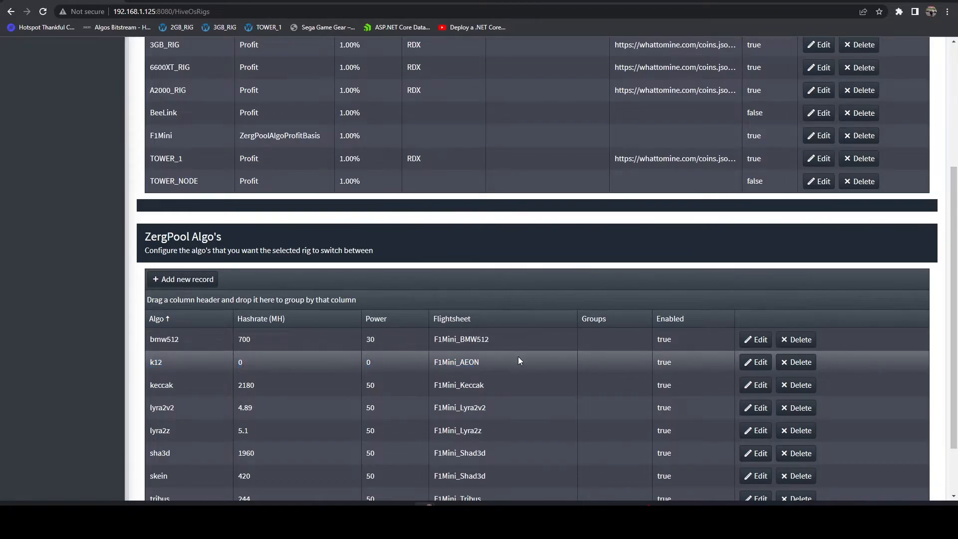
mouse_move(672, 317)
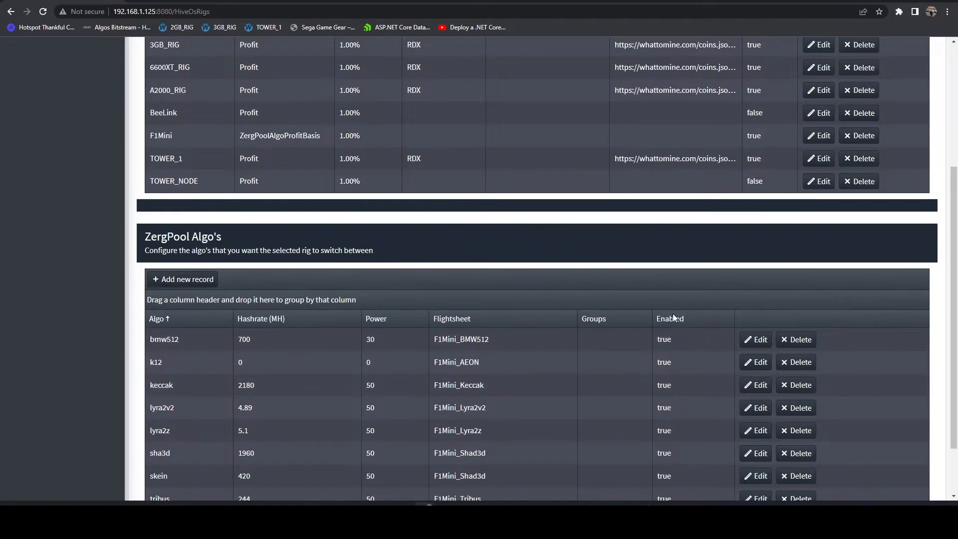
scroll("down", 3)
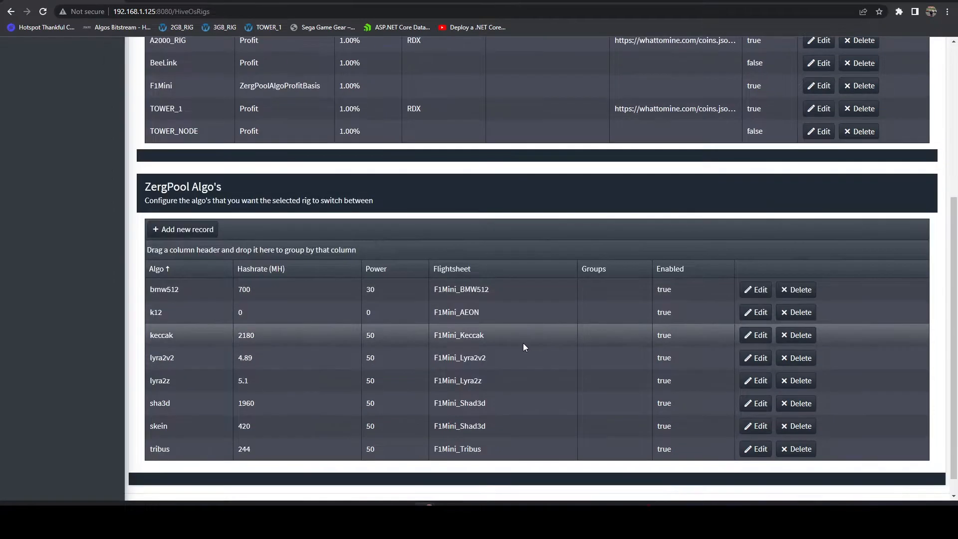
scroll("down", 3)
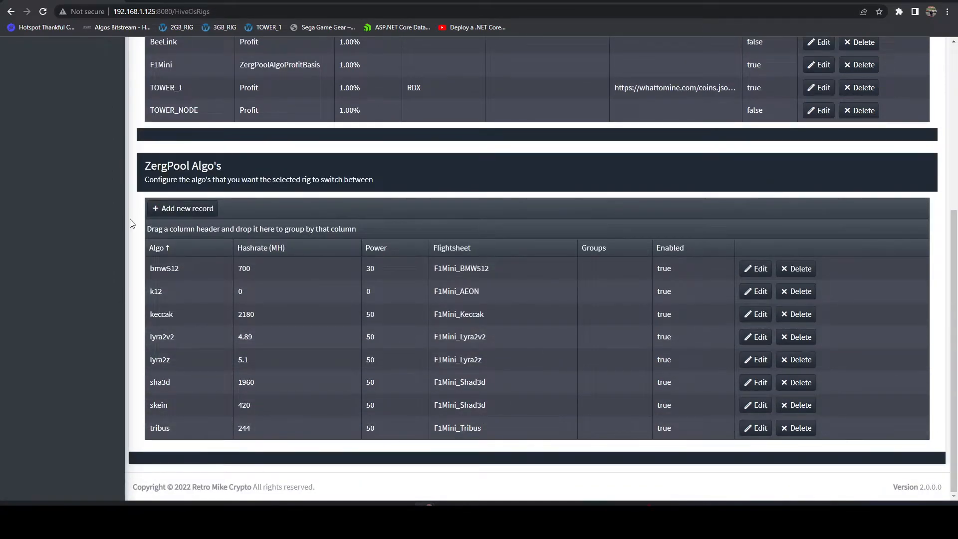
Begin a new ZergPool algo record and scroll through the available algos in the dropdown.
left_click(183, 207)
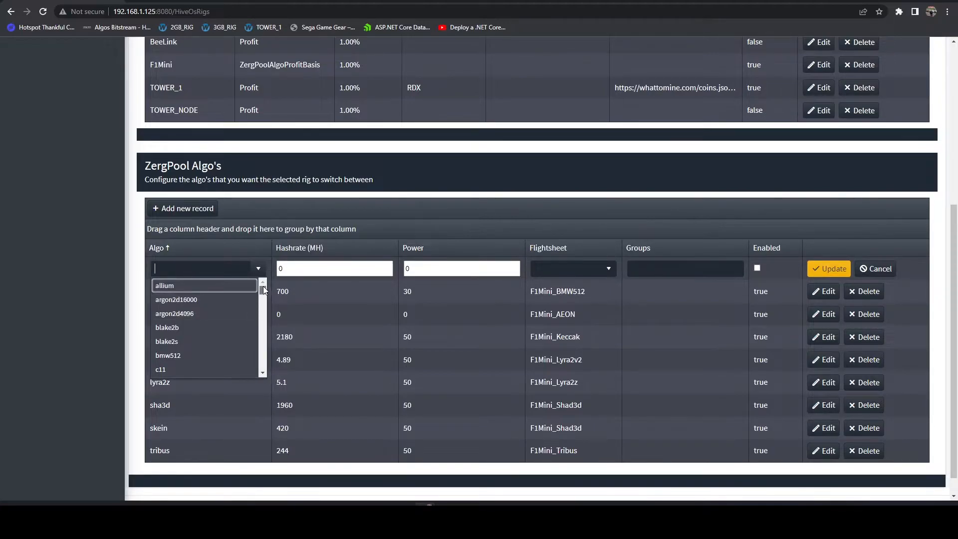
mouse_move(206, 345)
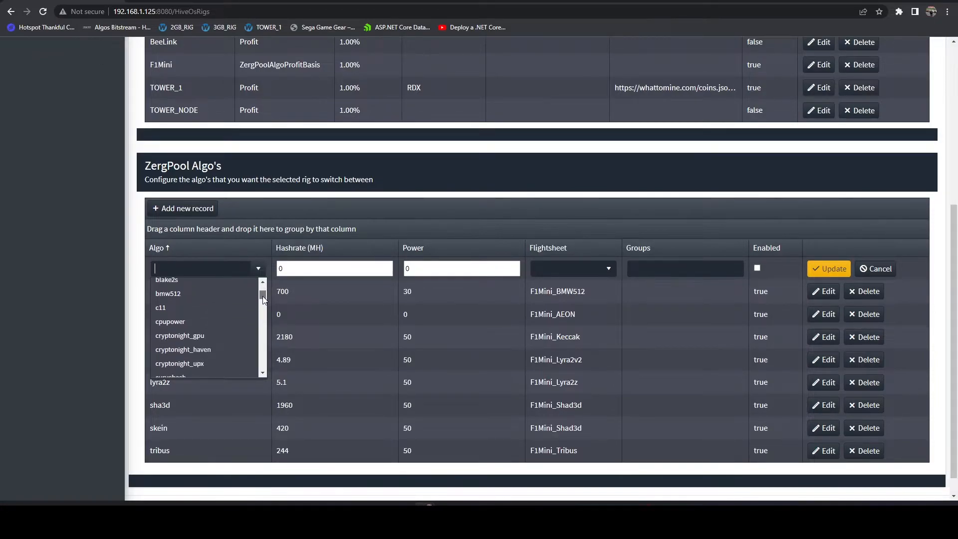
scroll("down", 3)
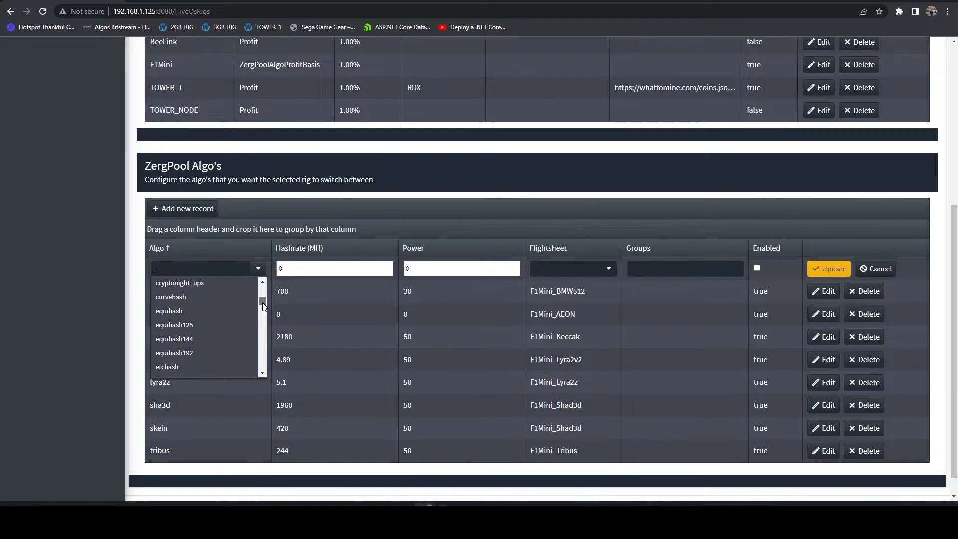
scroll("down", 3)
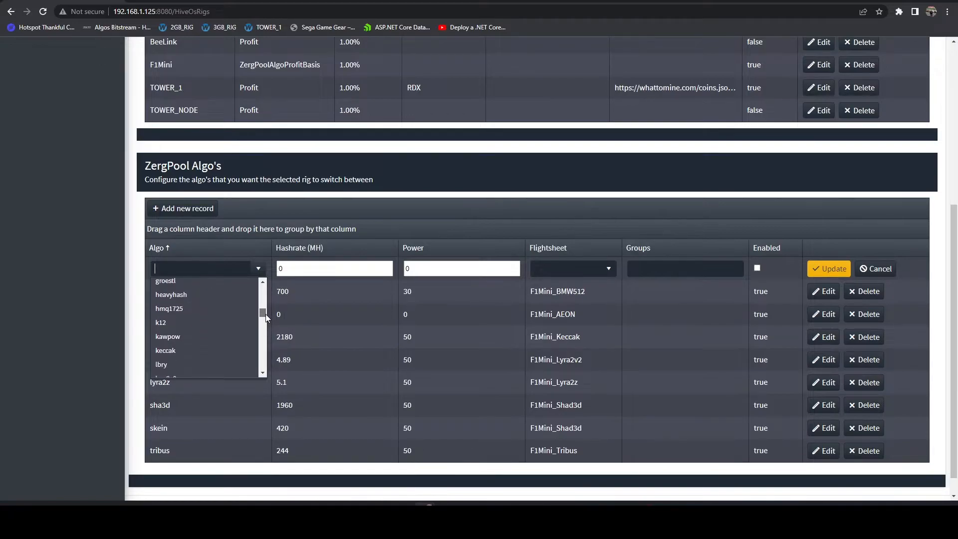
scroll("down", 3)
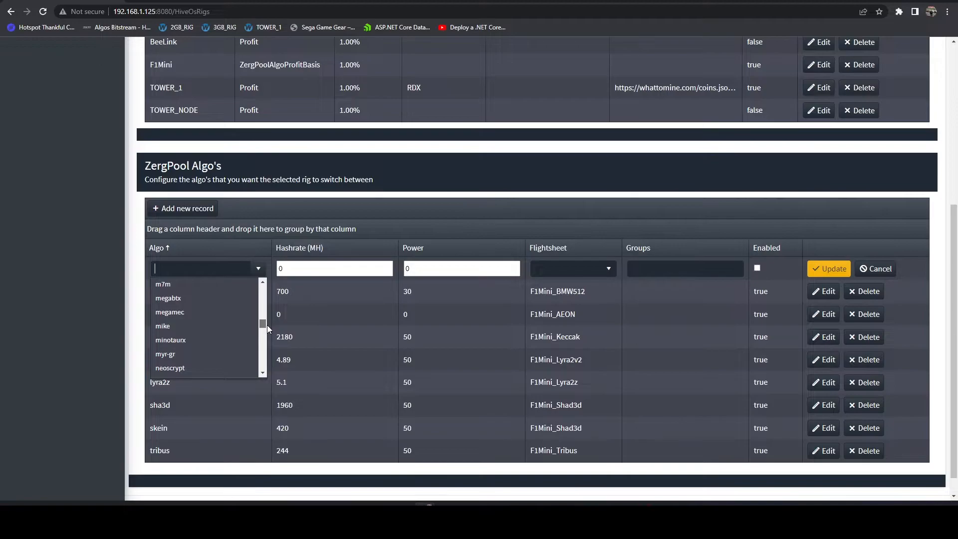
scroll("down", 3)
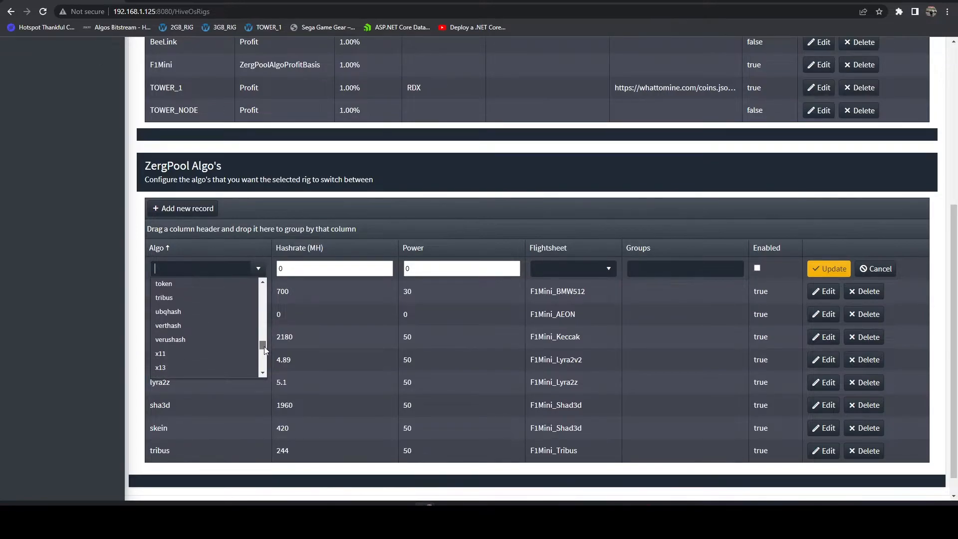
scroll("down", 3)
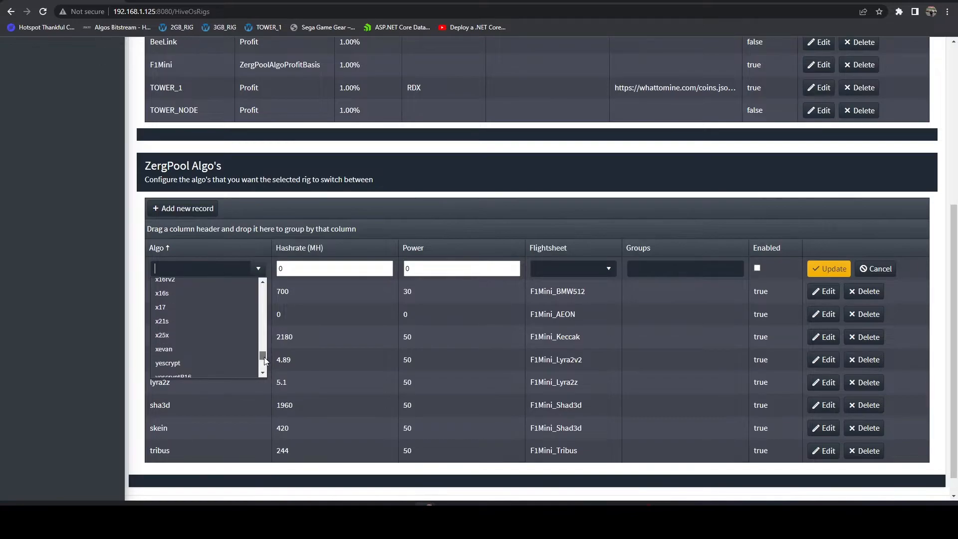
scroll("down", 3)
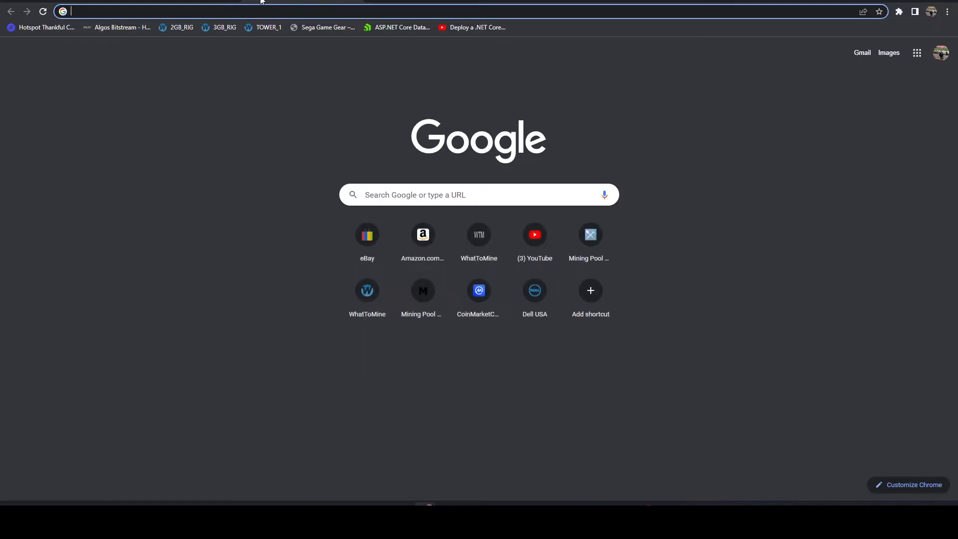
Go to zergpool.com and scroll to the algorithm table with ports, miners and profit estimates.
type("zergpool.com")
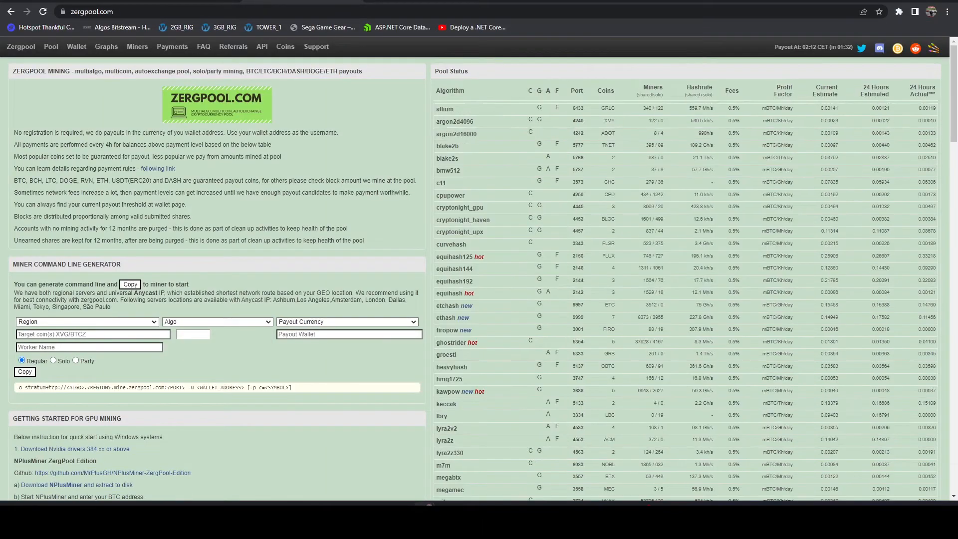
scroll("down", 3)
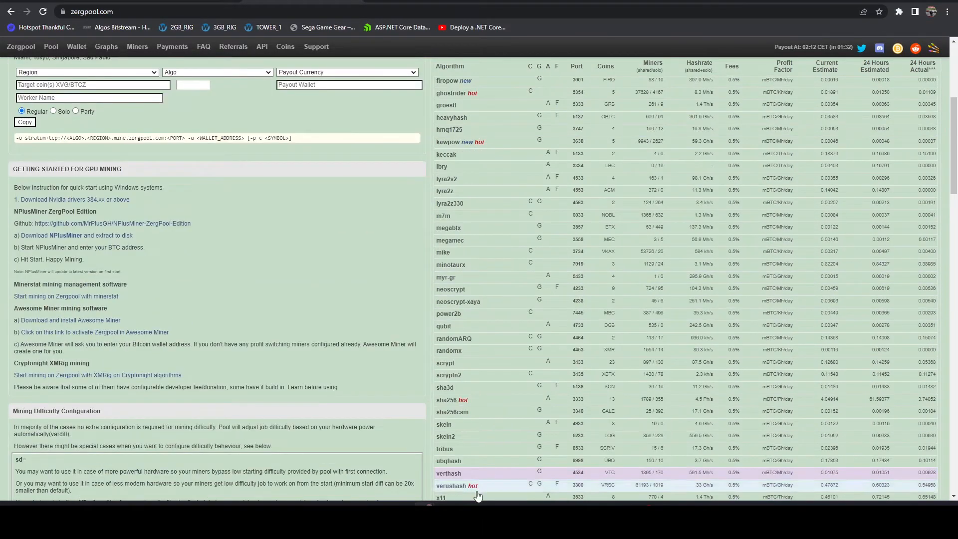
scroll("down", 3)
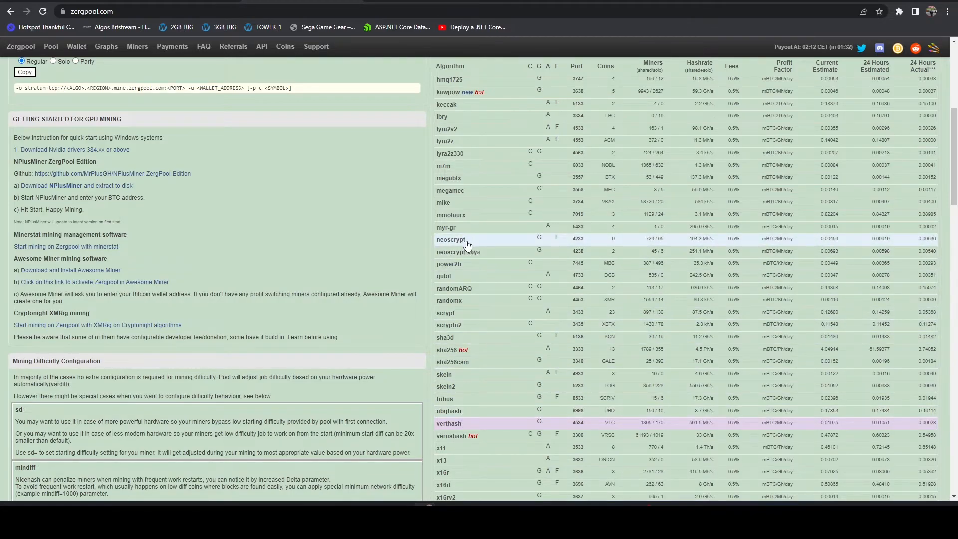
scroll("down", 3)
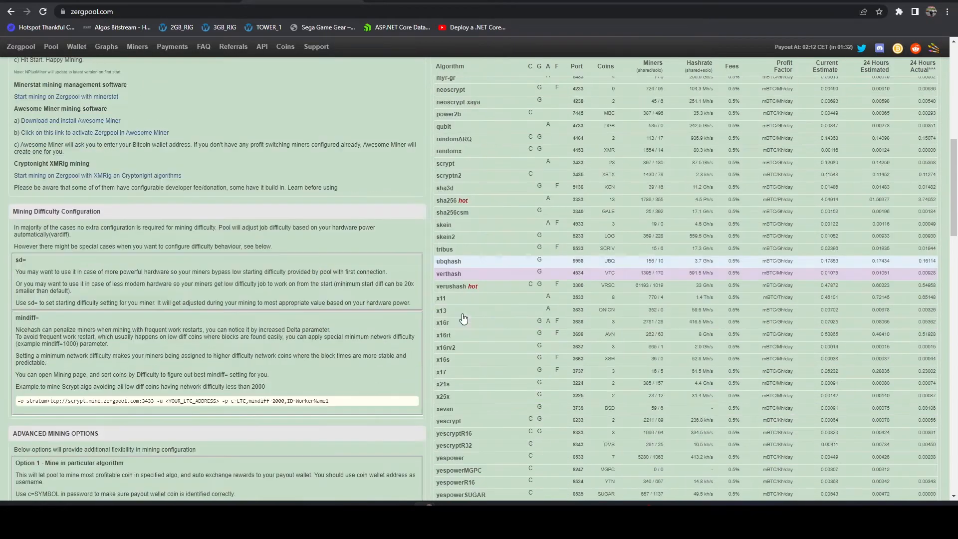
scroll("down", 3)
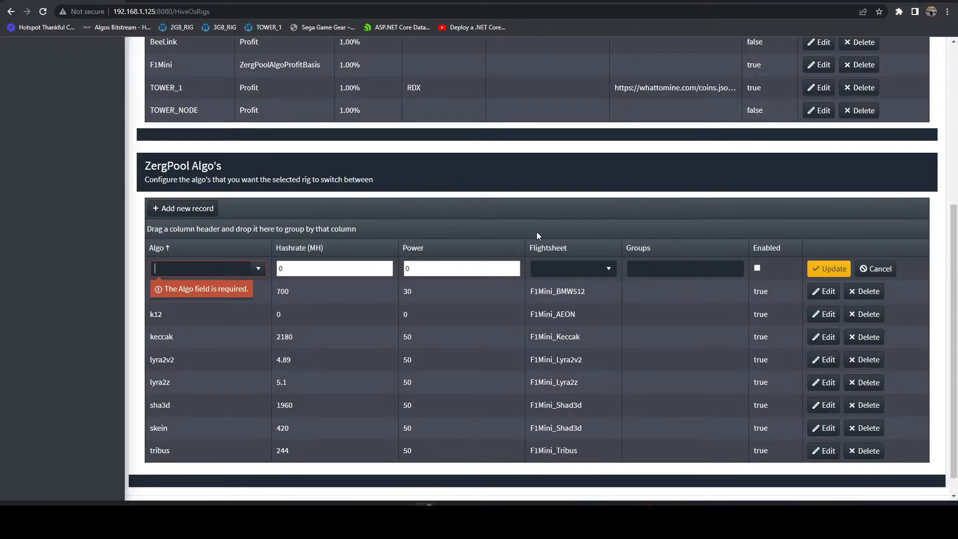
mouse_move(550, 236)
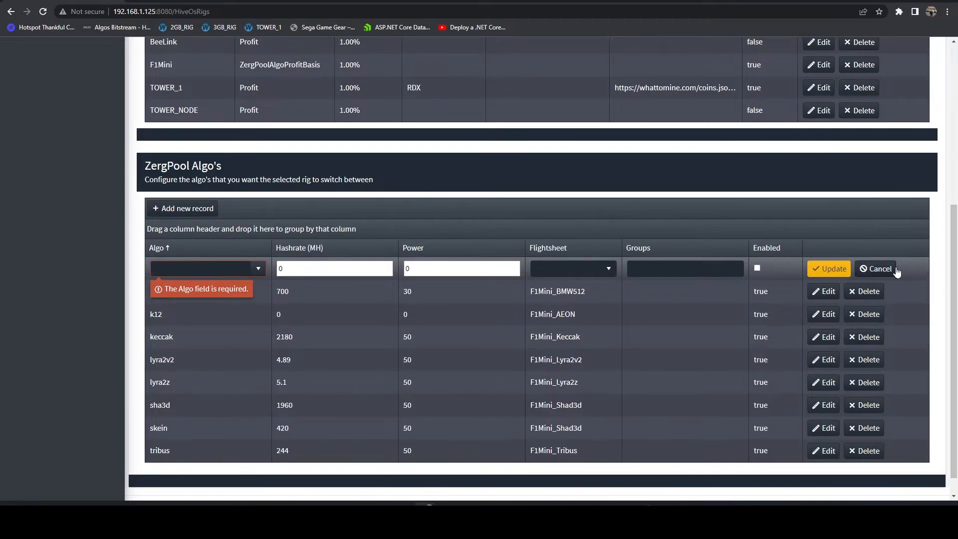
Cancel the blank new ZergPool algo row, keeping F1Mini's eight existing algo entries.
left_click(876, 269)
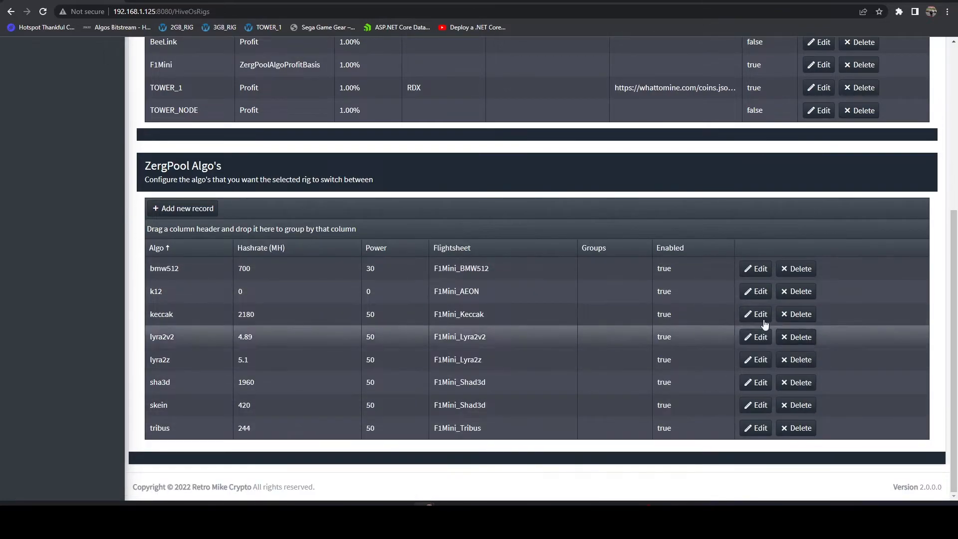
scroll("up", 3)
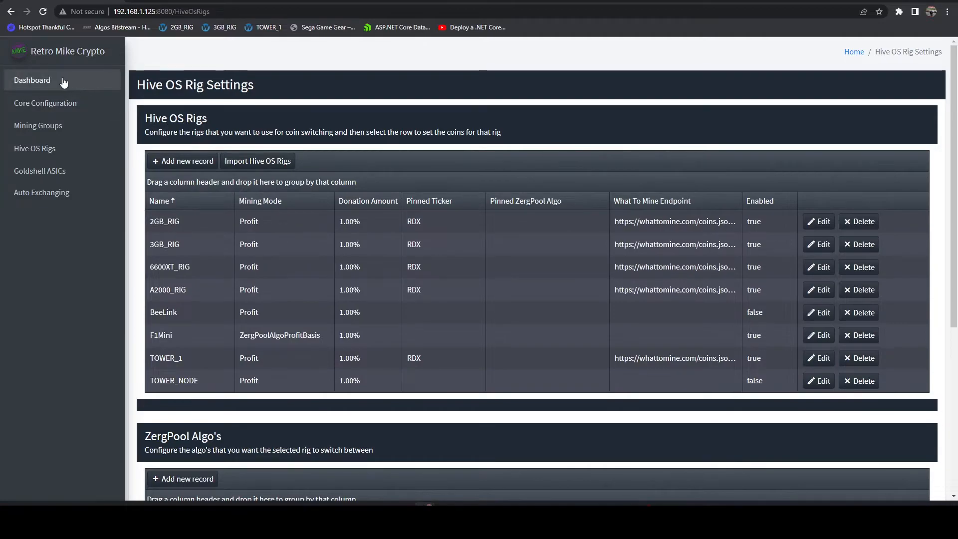
left_click(31, 80)
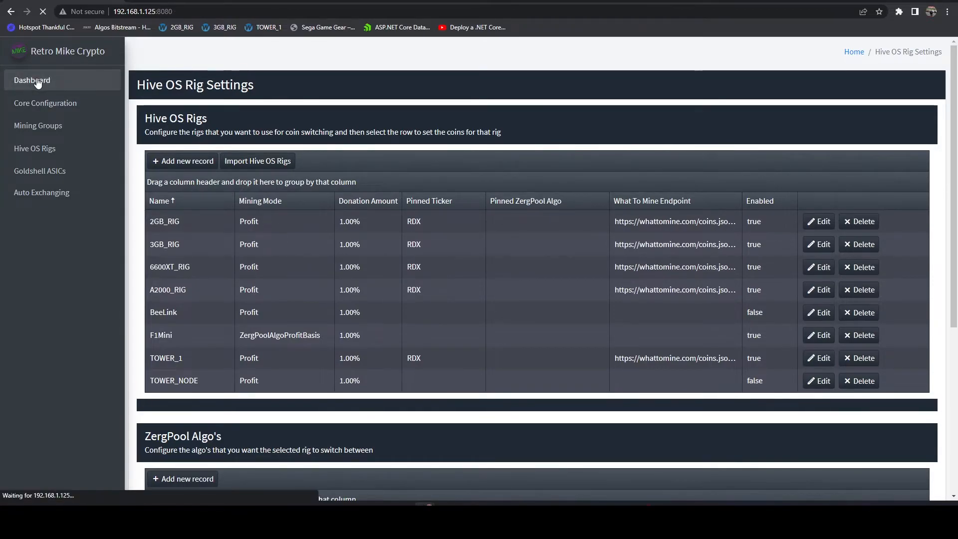
left_click(32, 80)
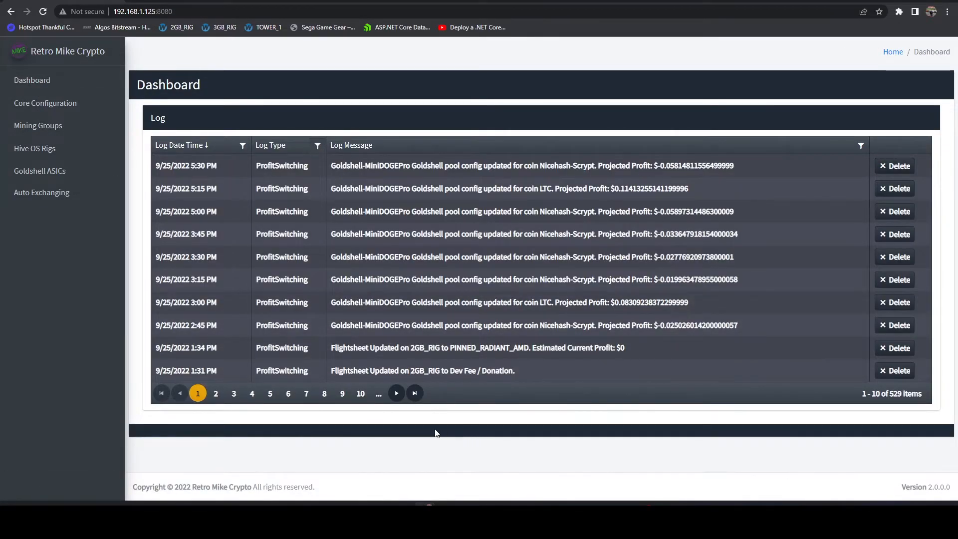
left_click(43, 11)
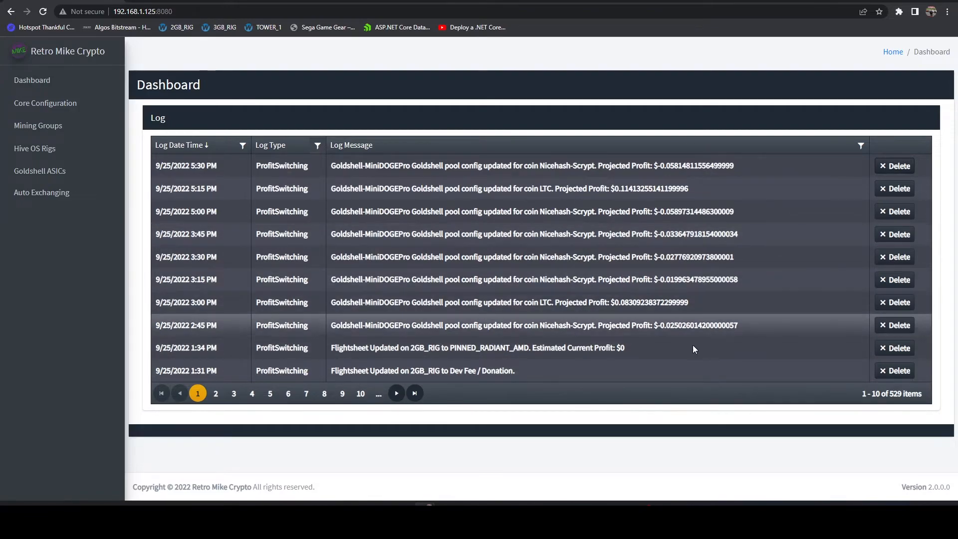
mouse_move(40, 170)
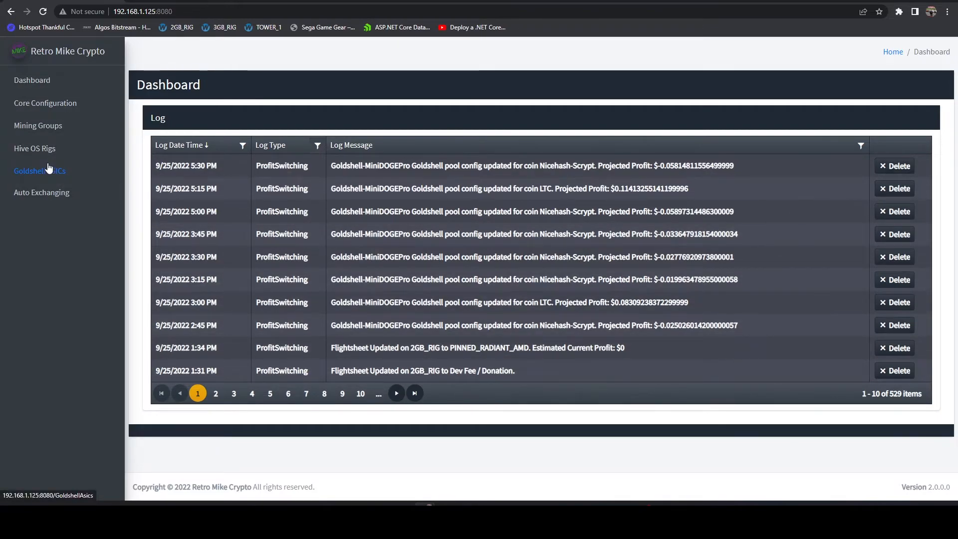
left_click(35, 147)
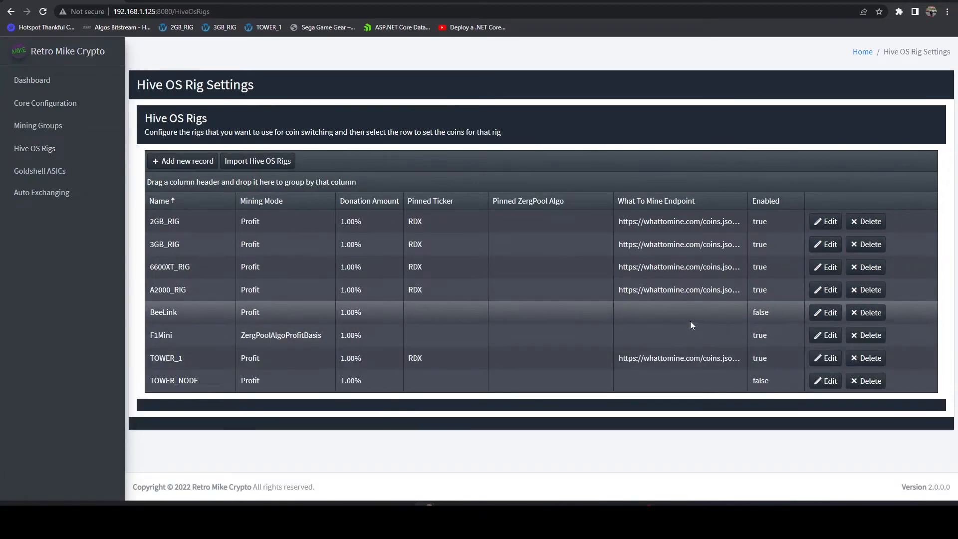
mouse_move(769, 281)
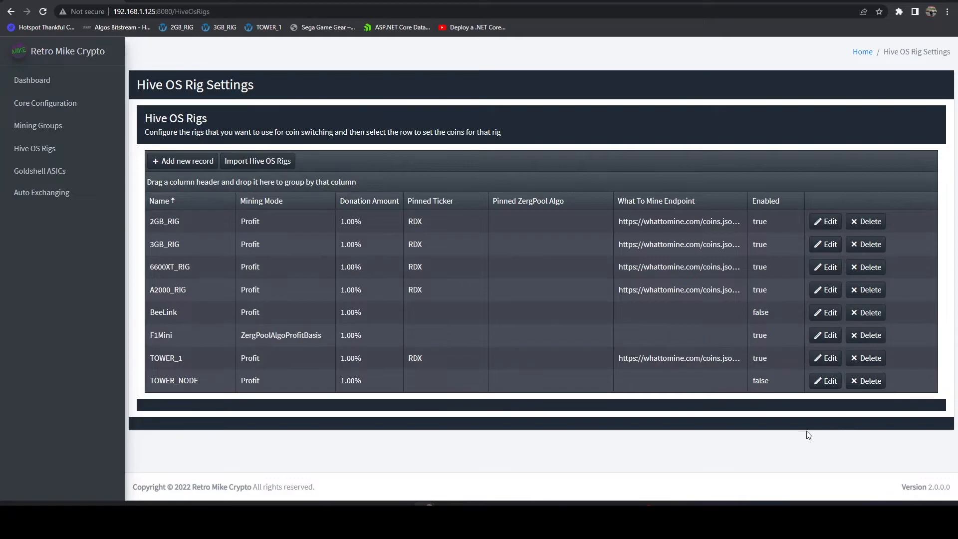
mouse_move(328, 422)
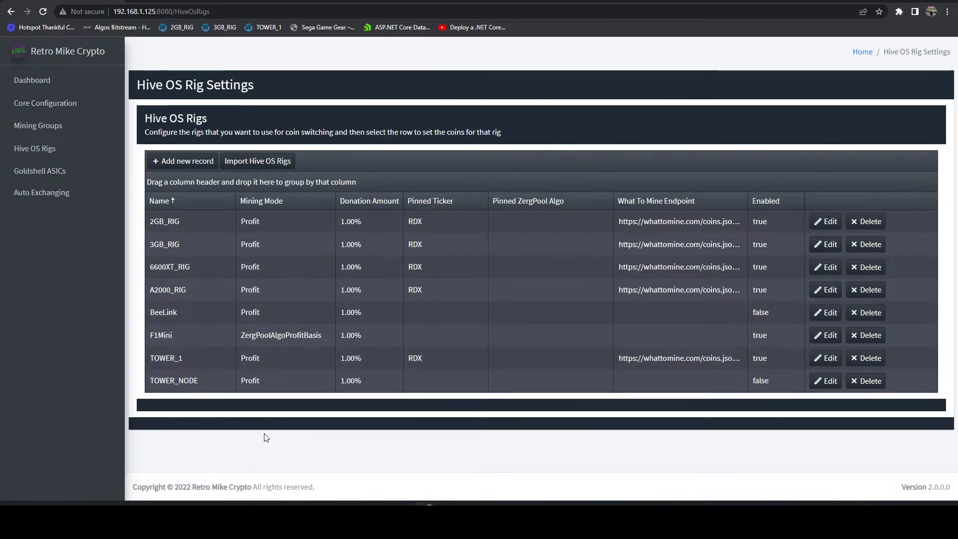
Select the BeeLink row in the Hive OS Rigs grid to reveal its Rig Coins section.
left_click(162, 311)
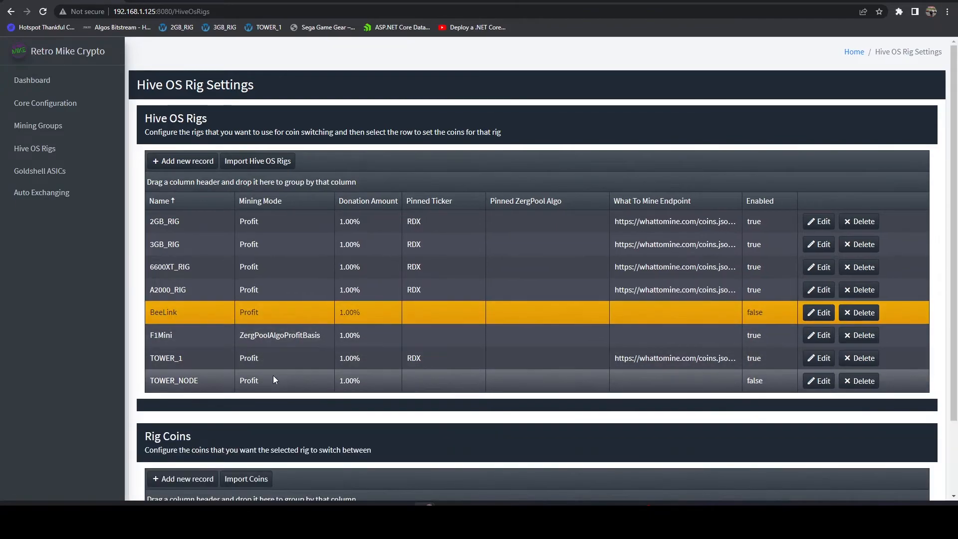
Set BeeLink's mining mode to ZergPoolAlgoProfitBasis and start a new ZergPool algo record.
left_click(819, 313)
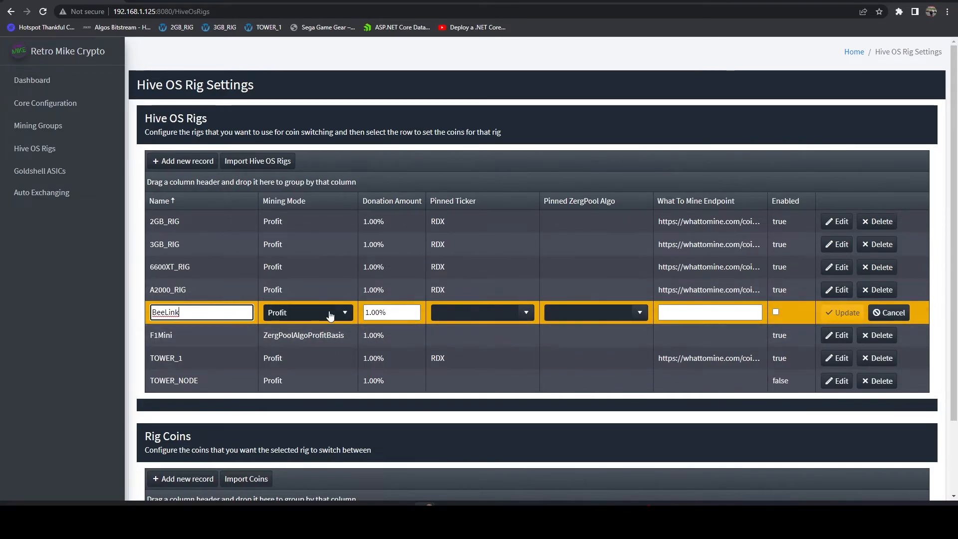
left_click(308, 312)
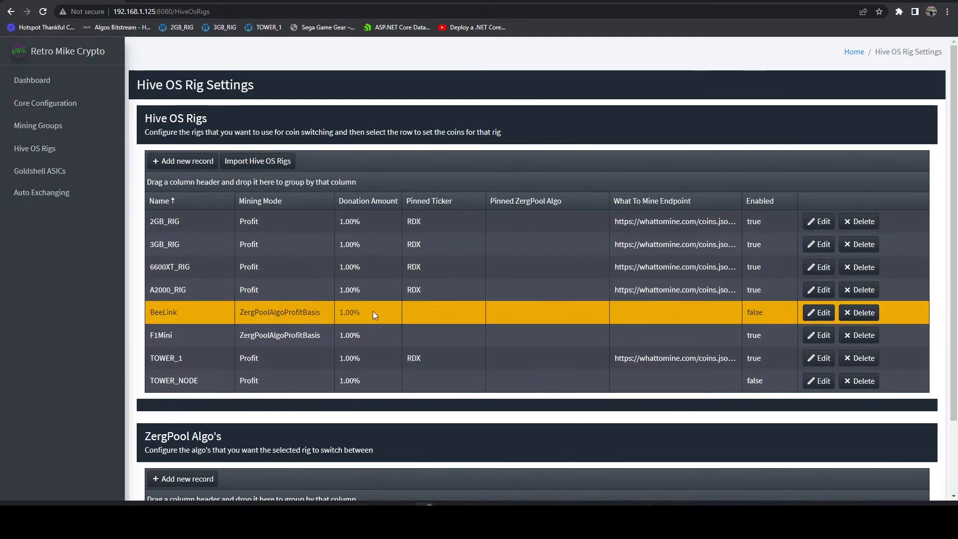
left_click(186, 390)
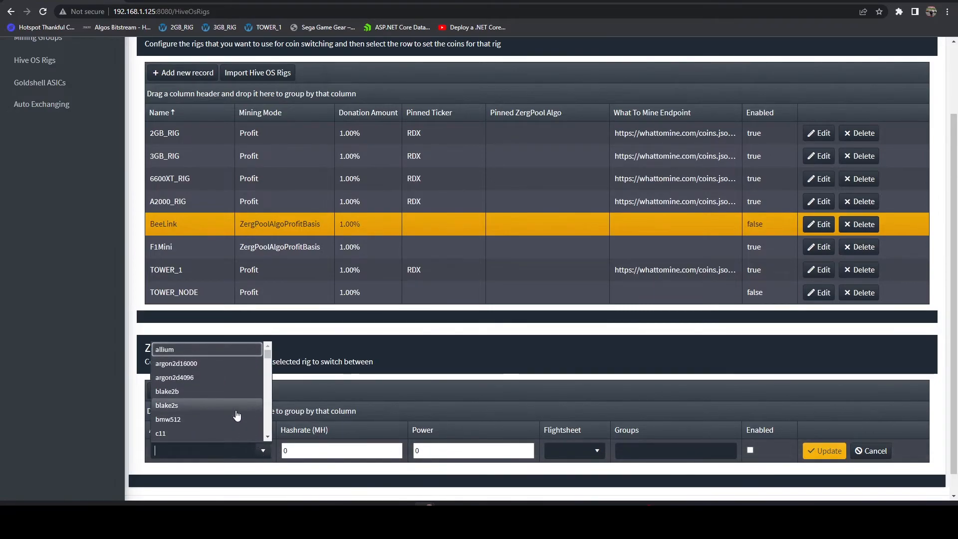
Save verushash as BeeLink's first ZergPool algo (0 MH, power 0, not enabled).
type("verushash")
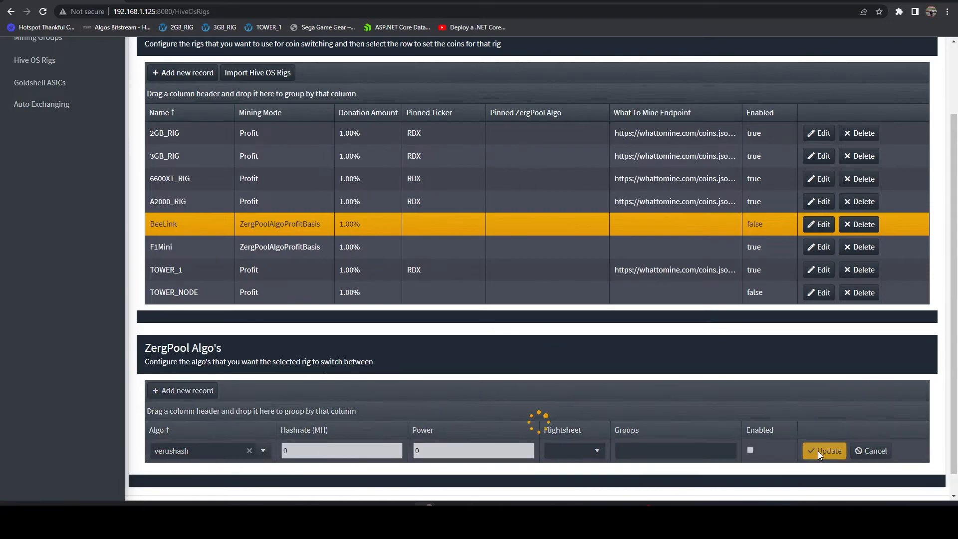
left_click(825, 451)
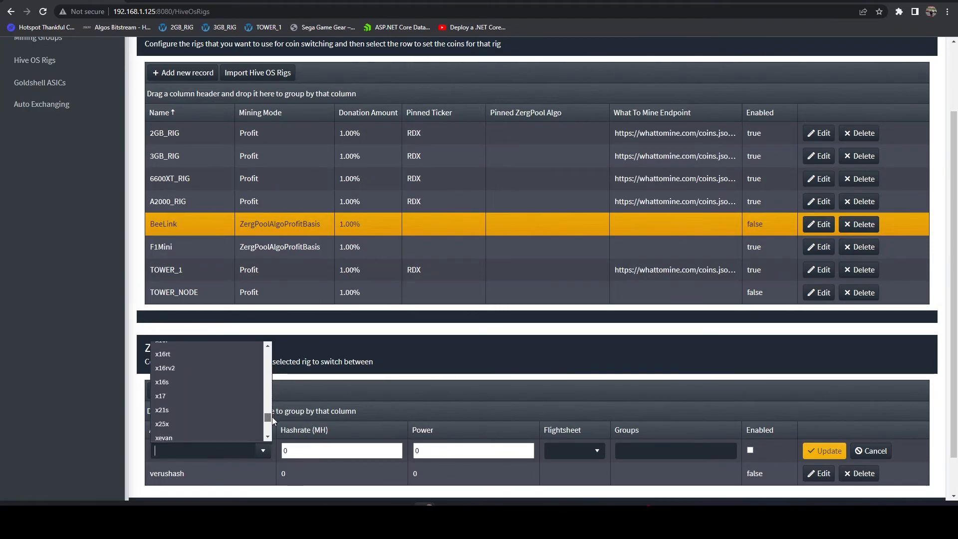
scroll("down", 3)
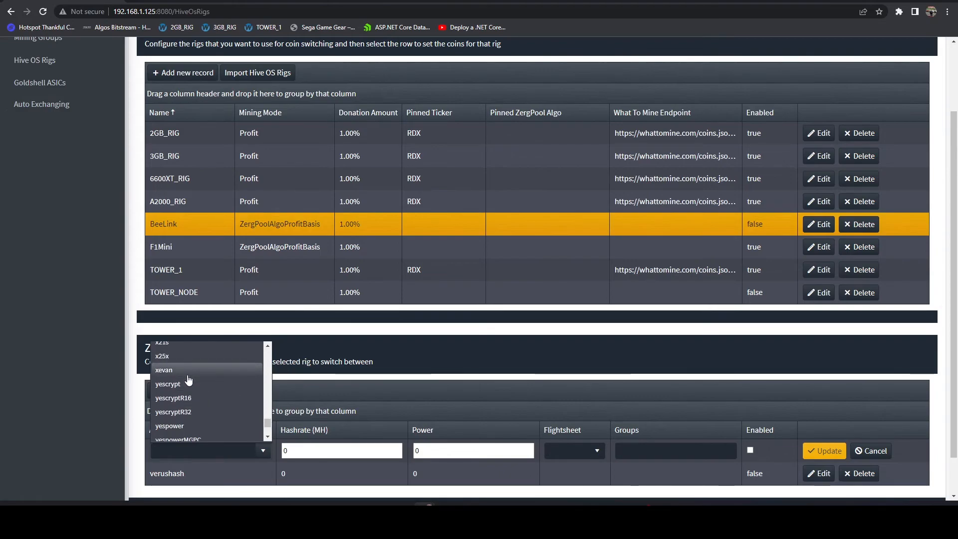
scroll("down", 3)
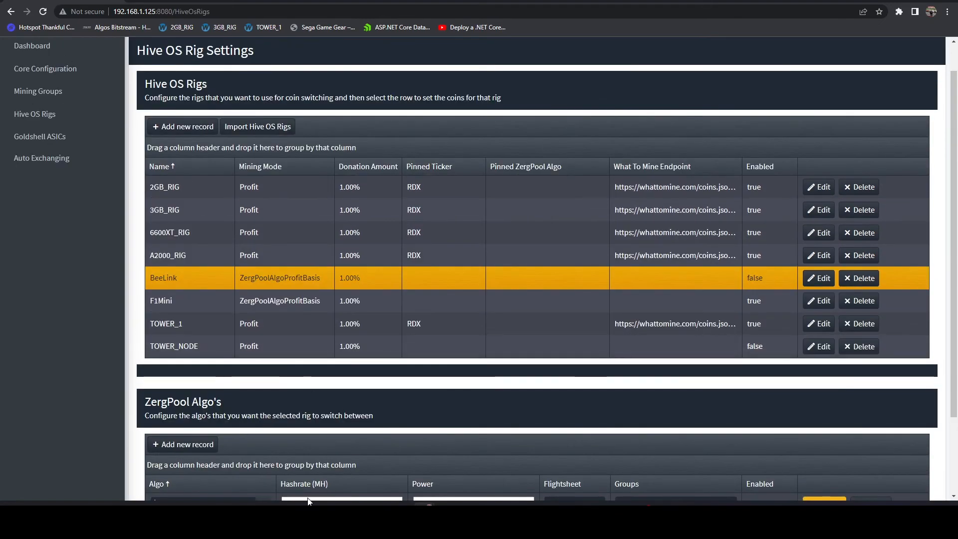
mouse_move(709, 308)
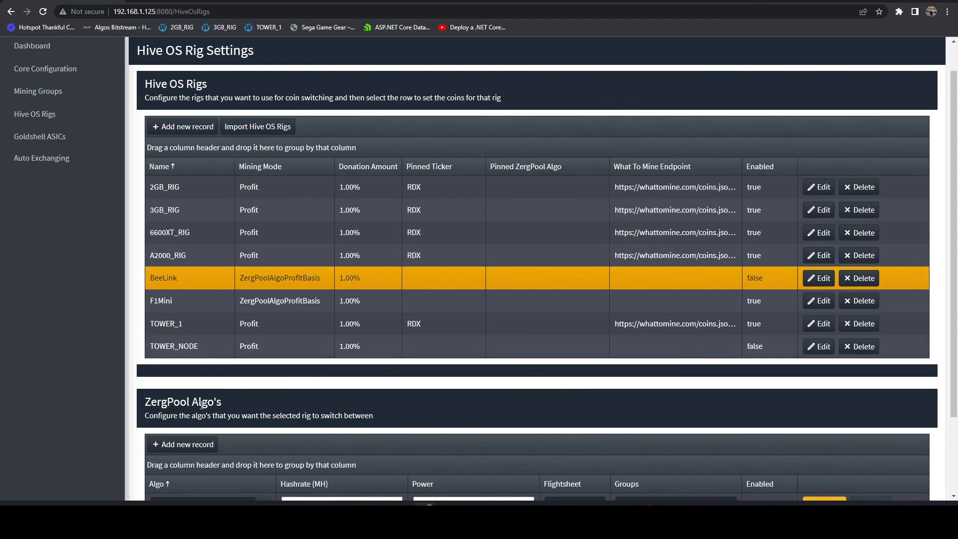
mouse_move(136, 401)
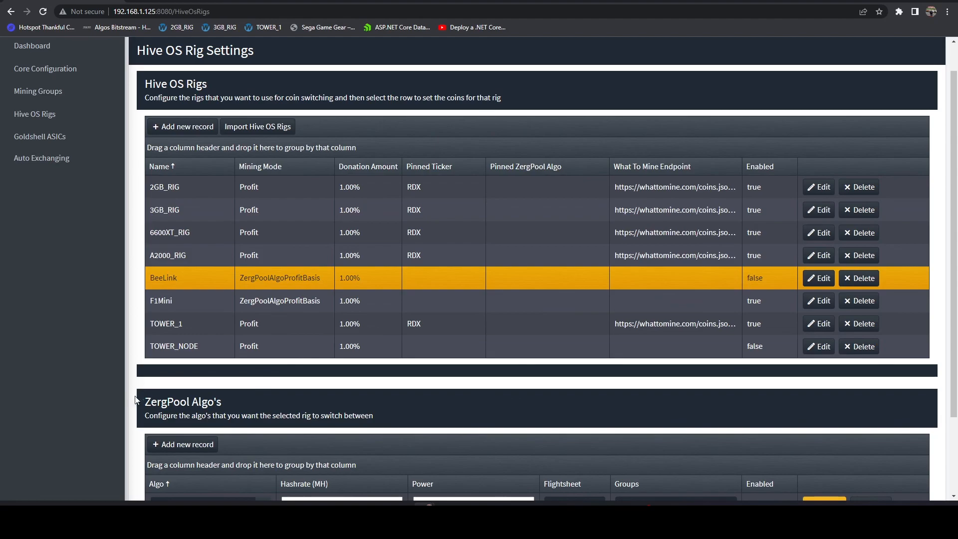
scroll("down", 3)
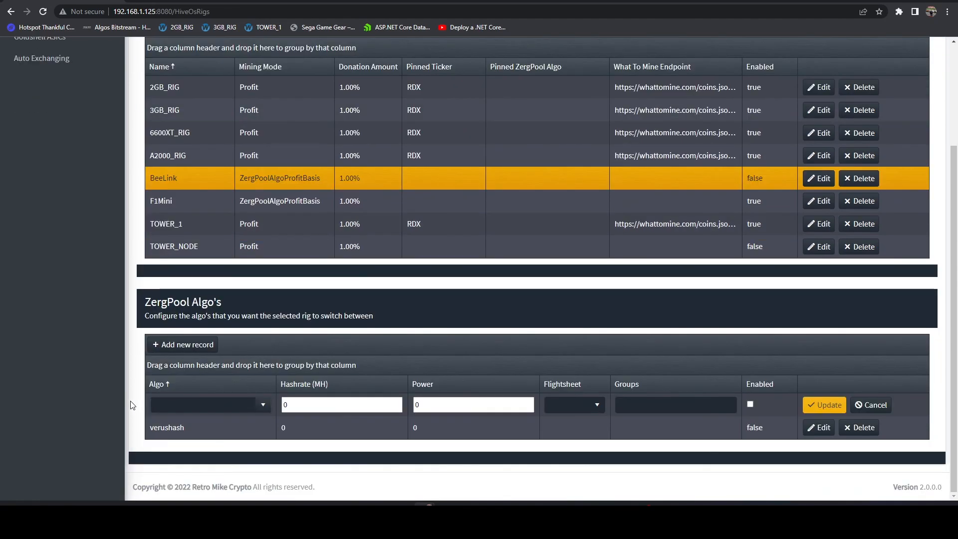